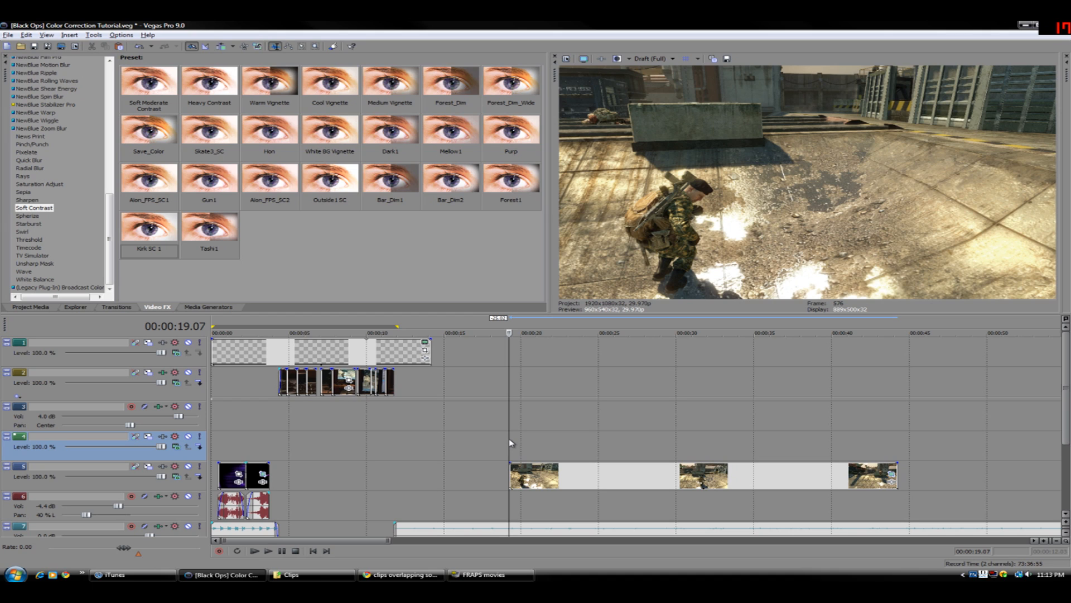
mouse_move(495, 426)
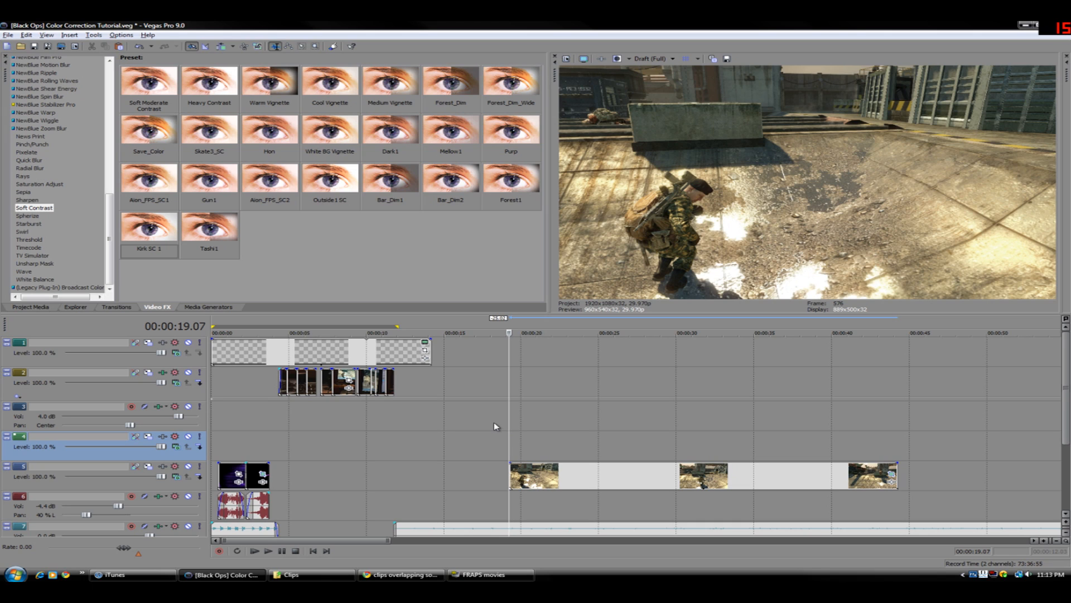
mouse_move(682, 489)
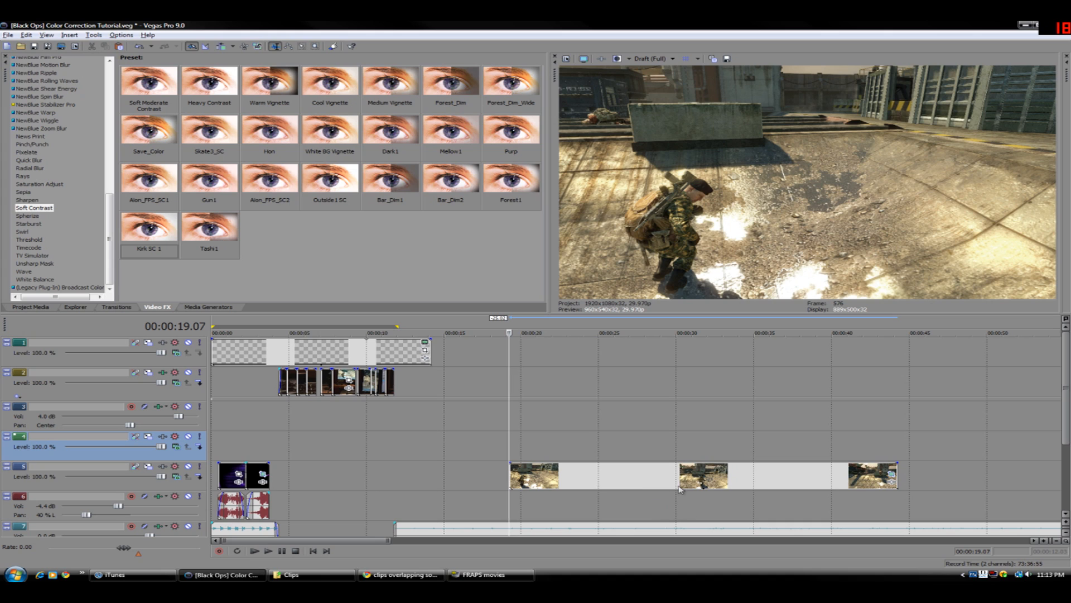
mouse_move(585, 444)
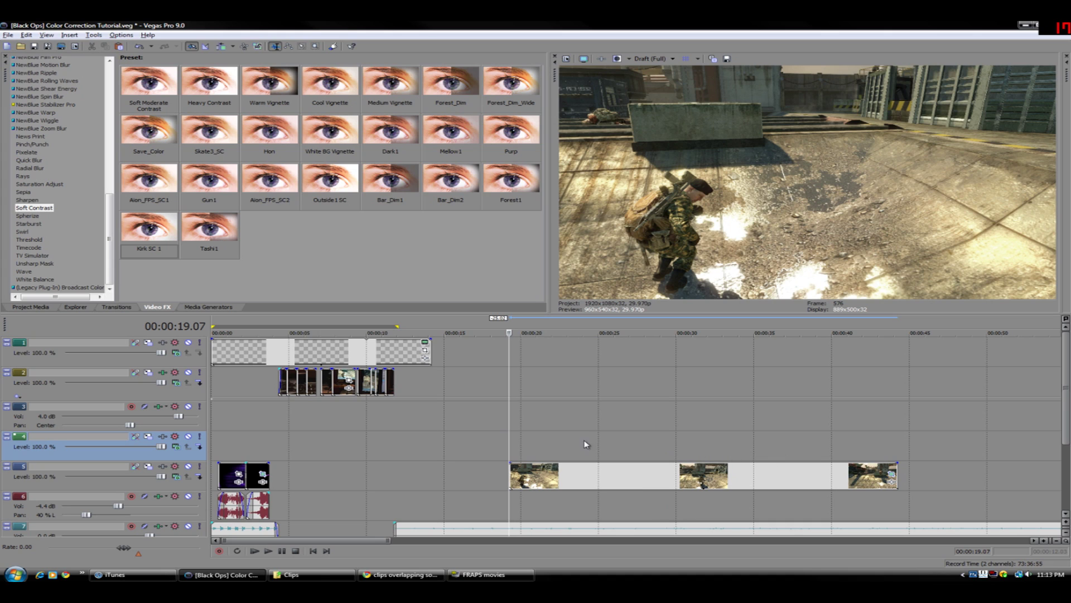
Apply the Color Corrector's Cool Mids preset to the gameplay clip
left_click(544, 333)
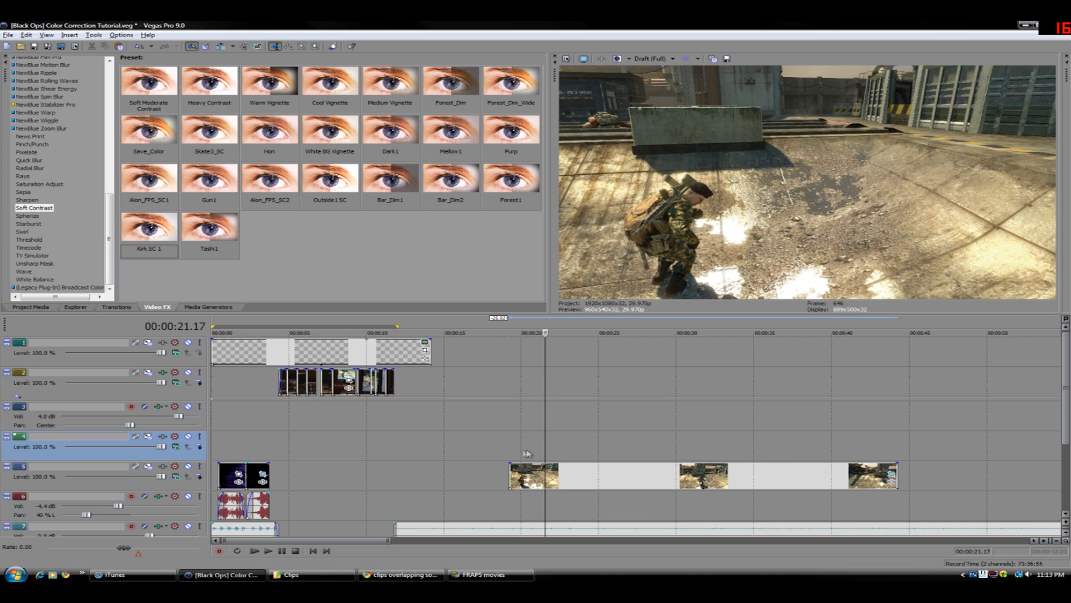
left_click(509, 333)
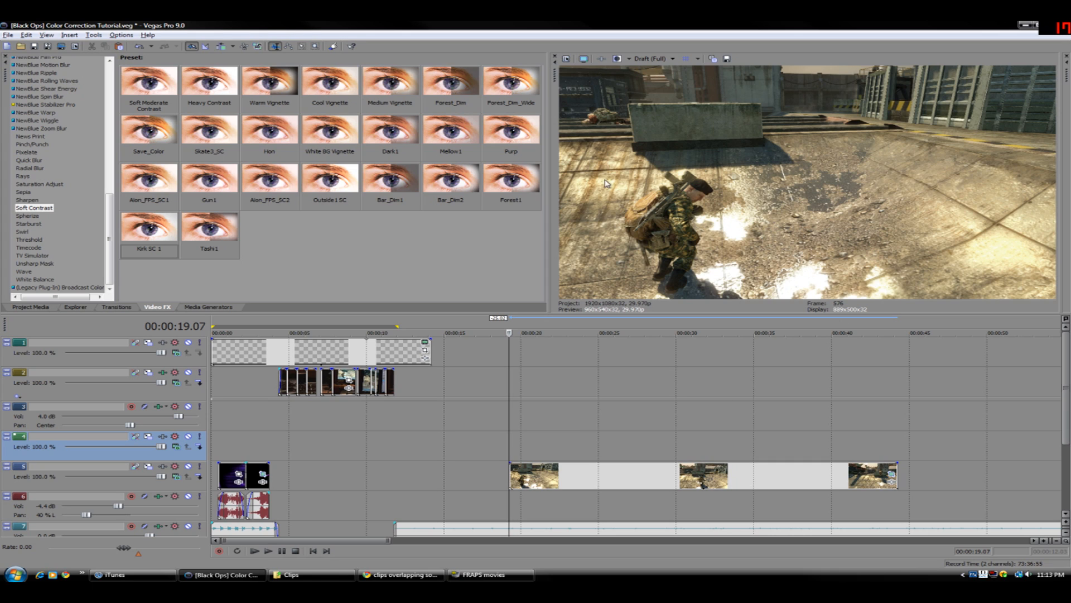
mouse_move(909, 240)
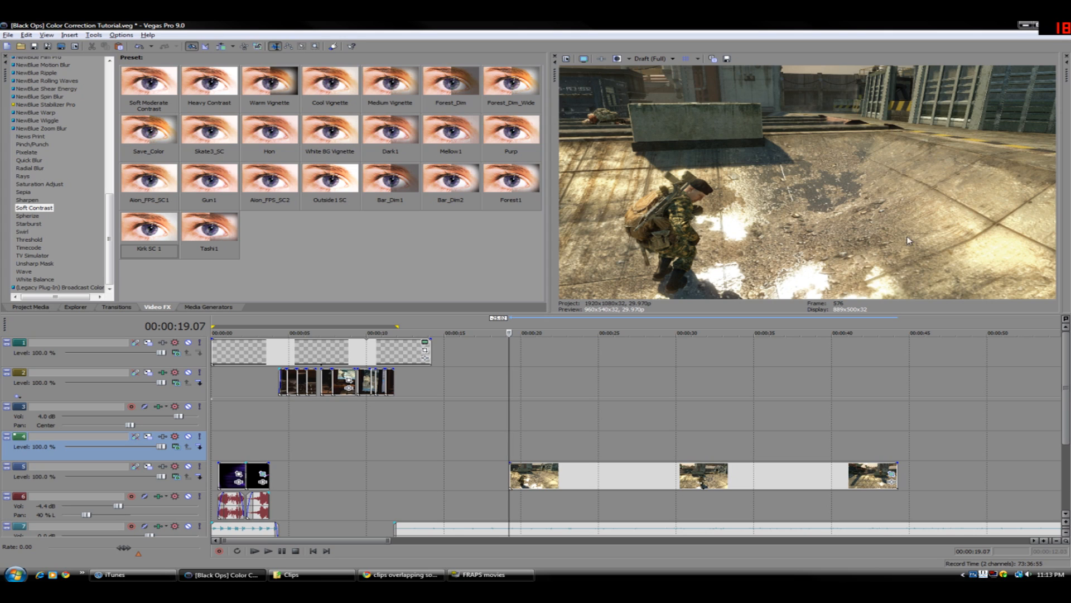
mouse_move(640, 199)
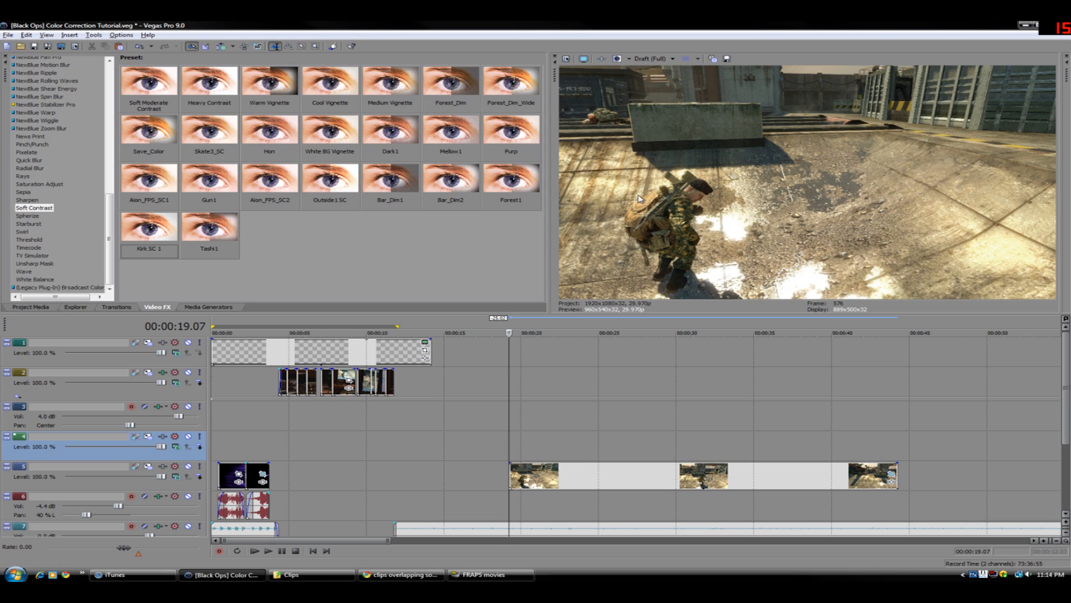
mouse_move(332, 192)
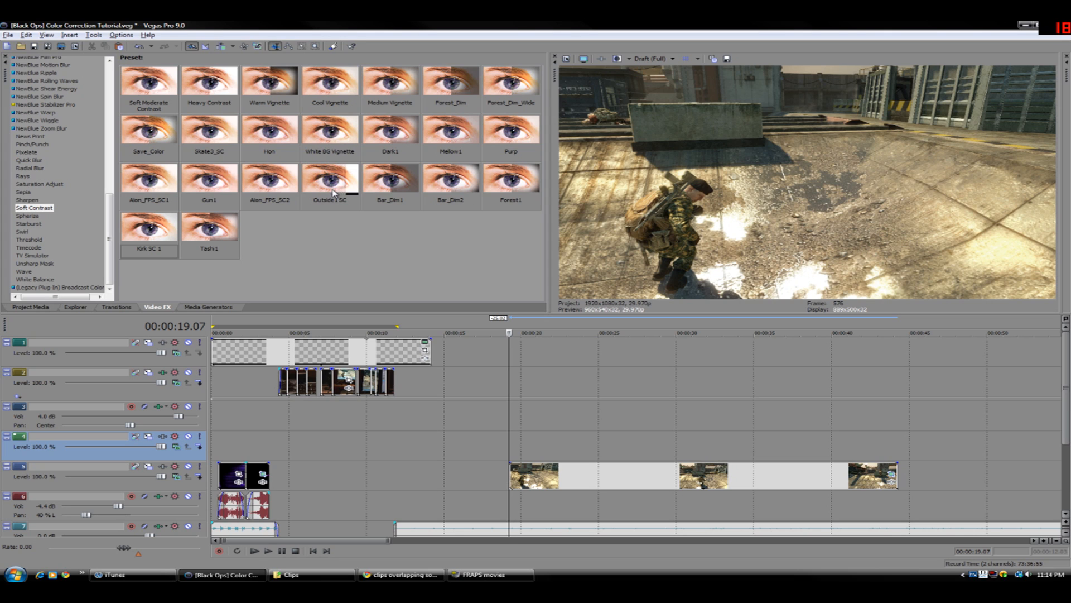
scroll("up", 3)
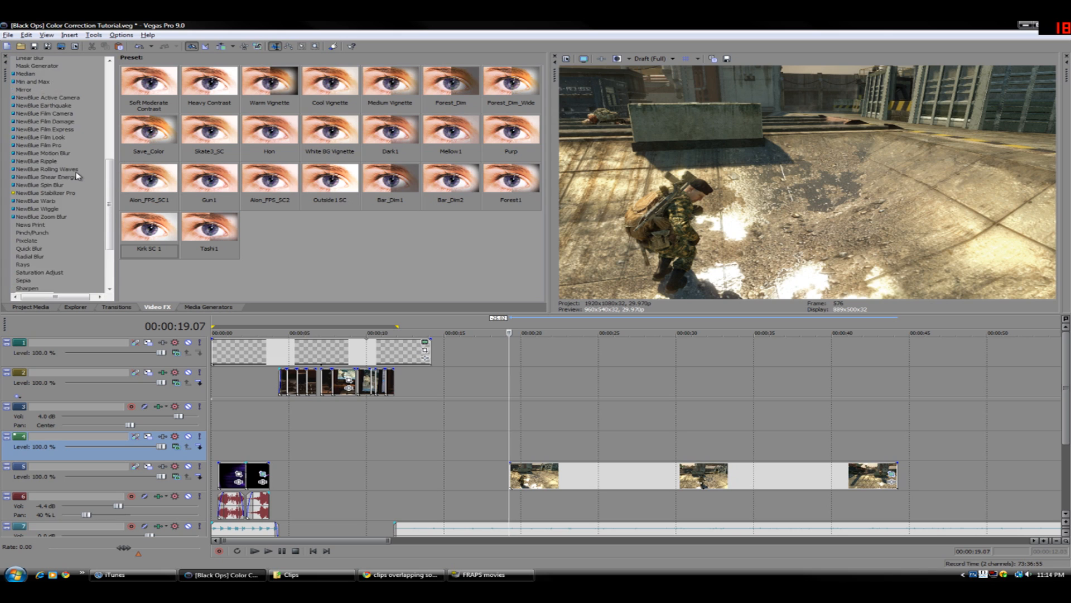
scroll("up", 3)
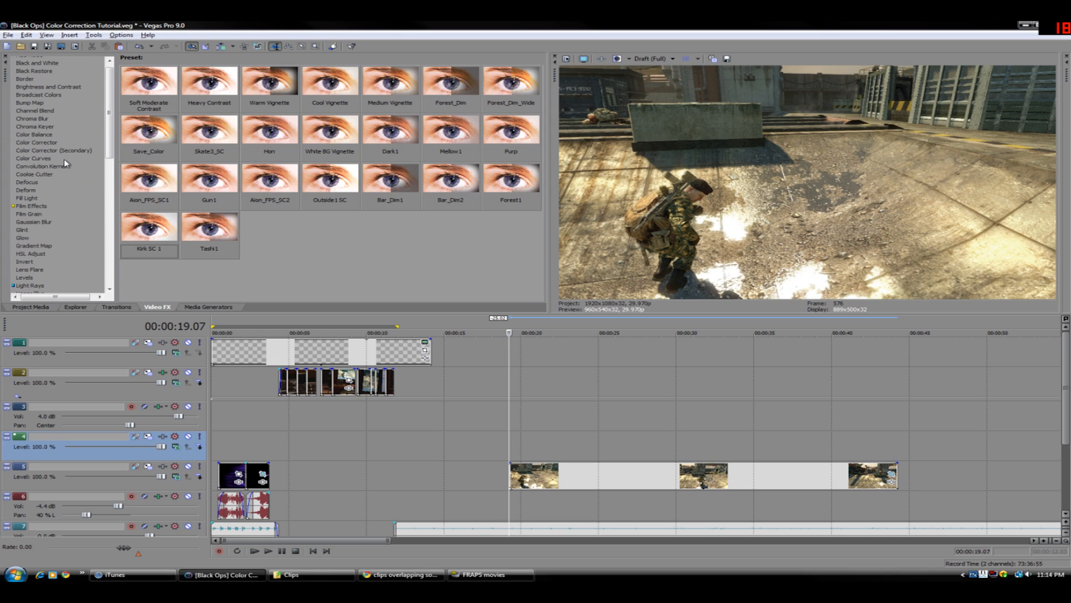
left_click(37, 142)
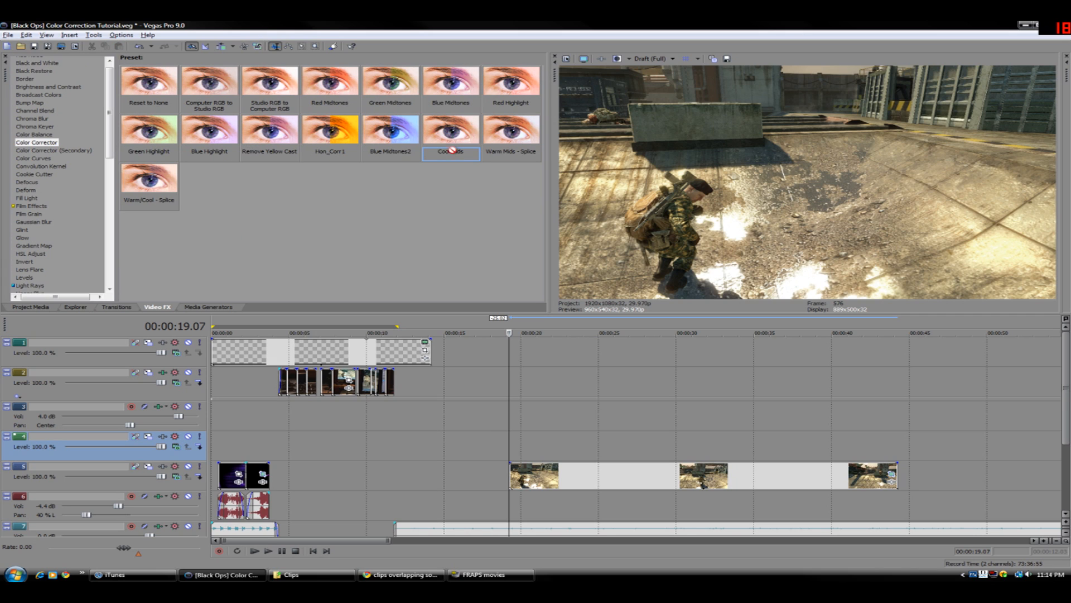
double_click(451, 130)
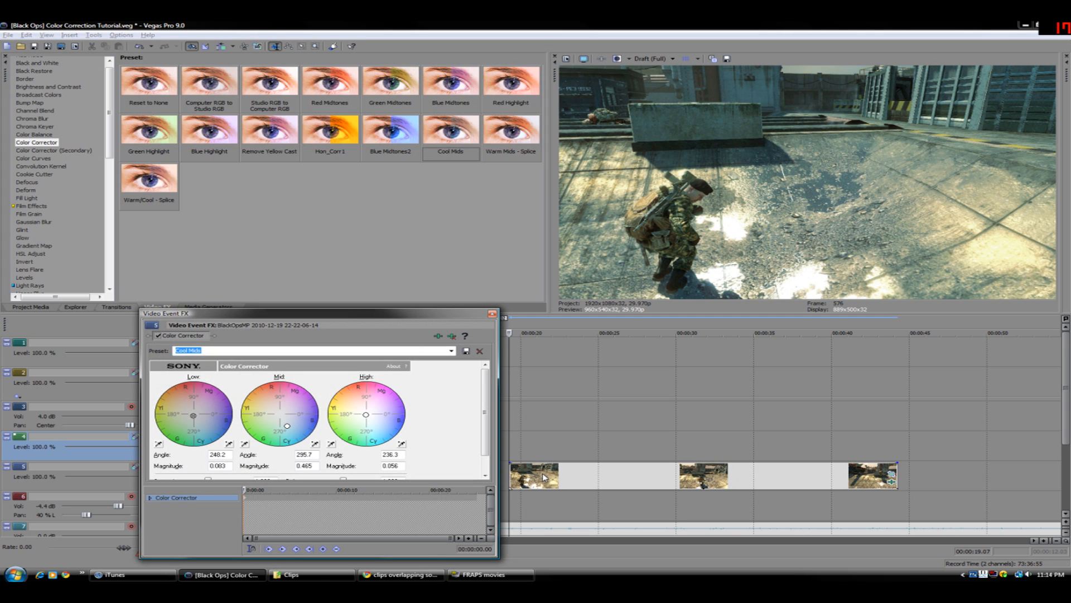
mouse_move(200, 419)
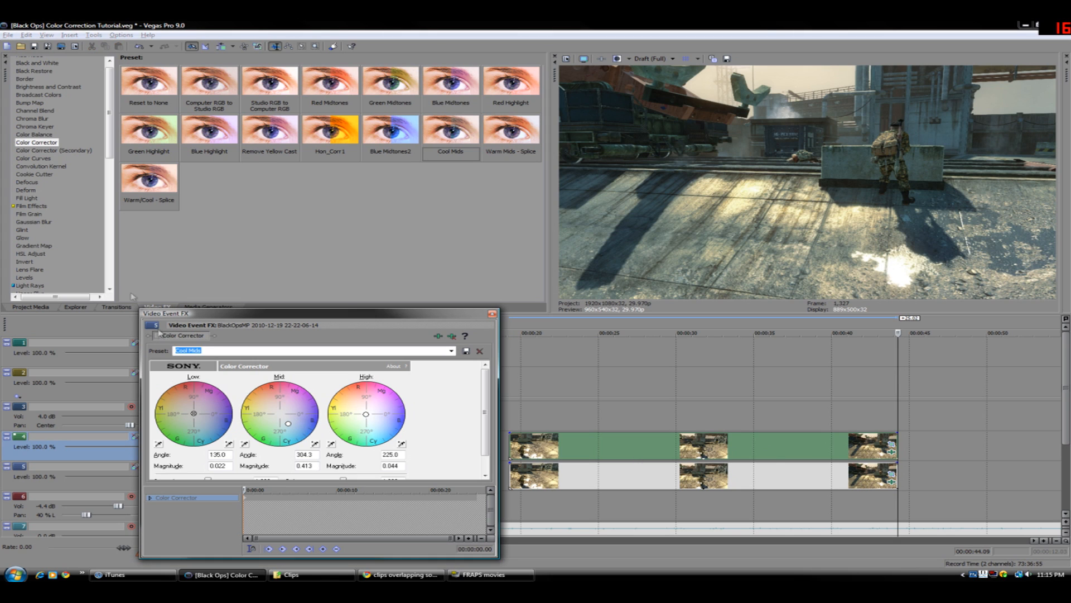
Scroll the Video FX list down to Soft Contrast and show its presets
scroll("down", 3)
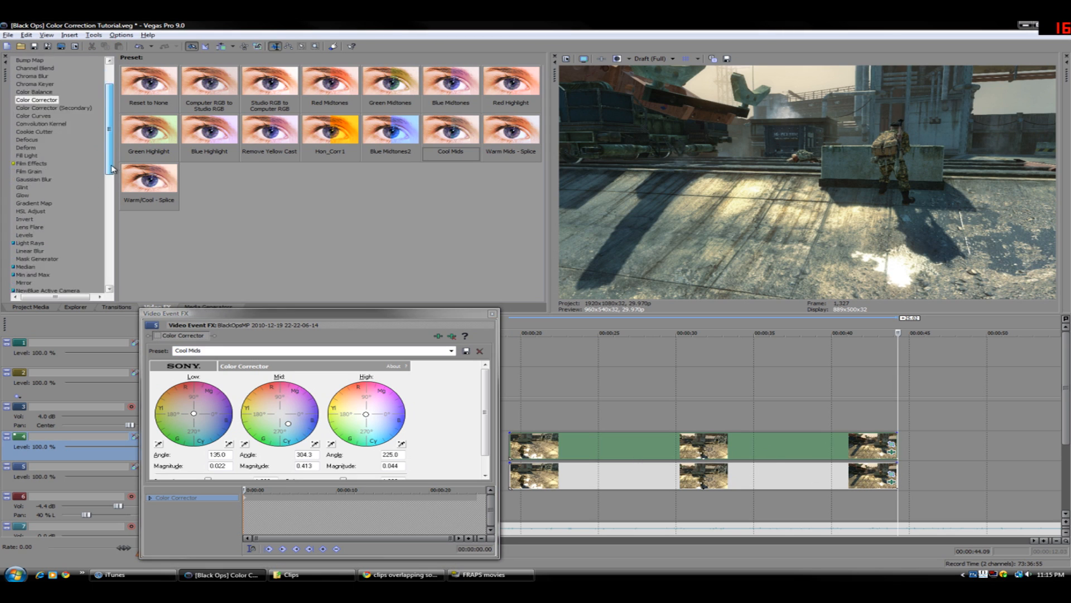
scroll("down", 3)
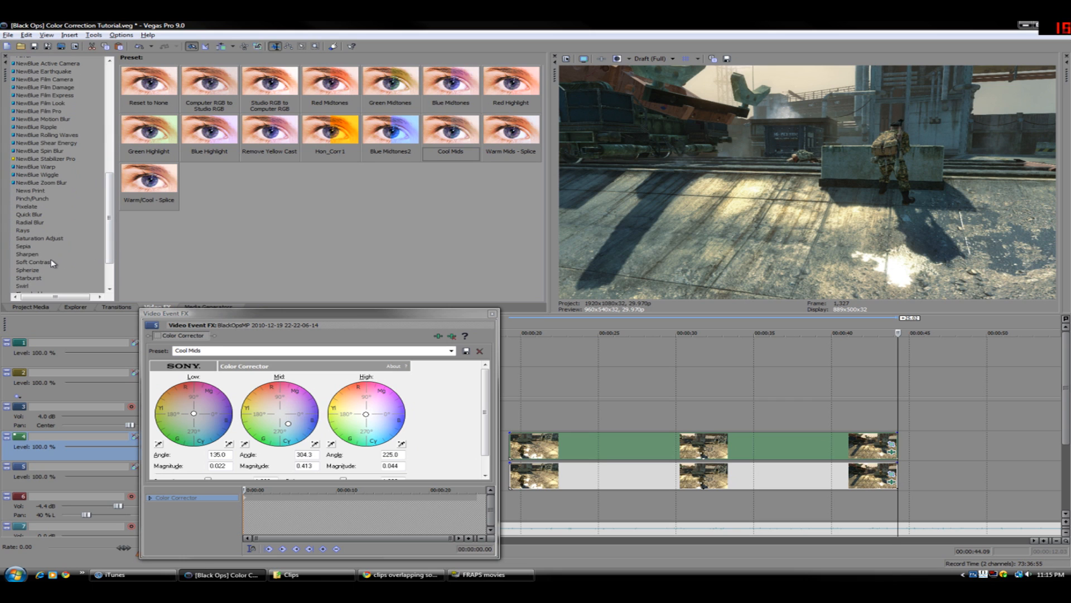
left_click(34, 262)
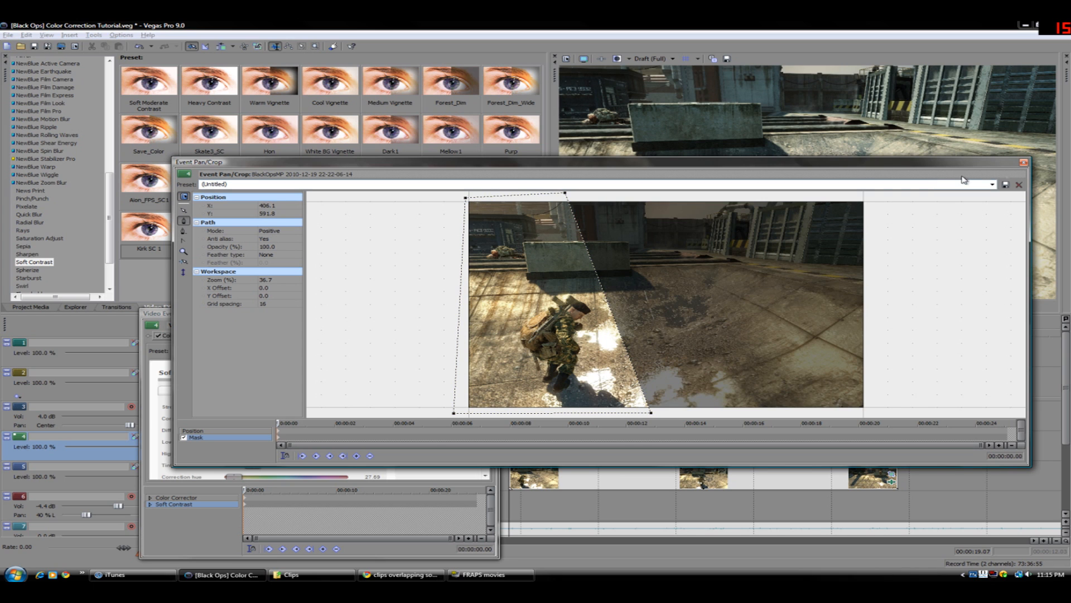
Close the Event Pan/Crop window to reveal the Soft Contrast Kirk SC 1 settings
left_click(1018, 184)
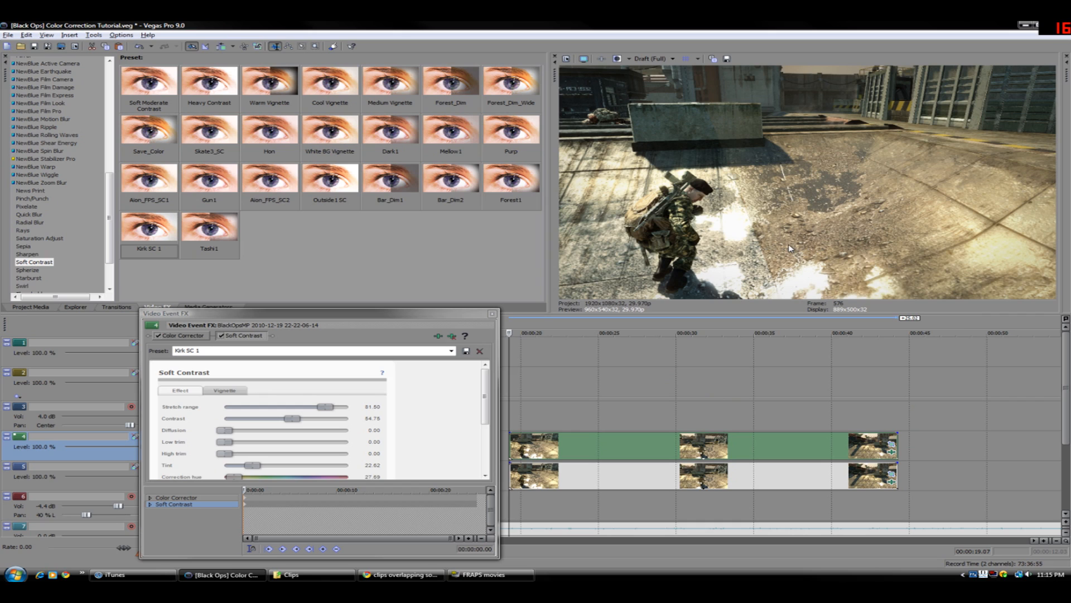
mouse_move(715, 231)
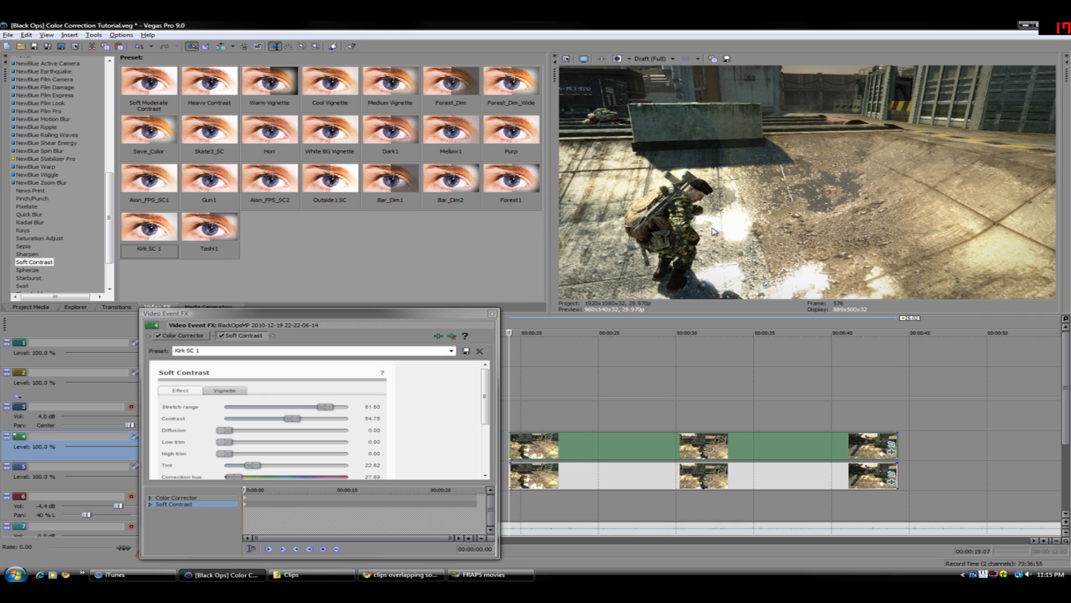
mouse_move(738, 193)
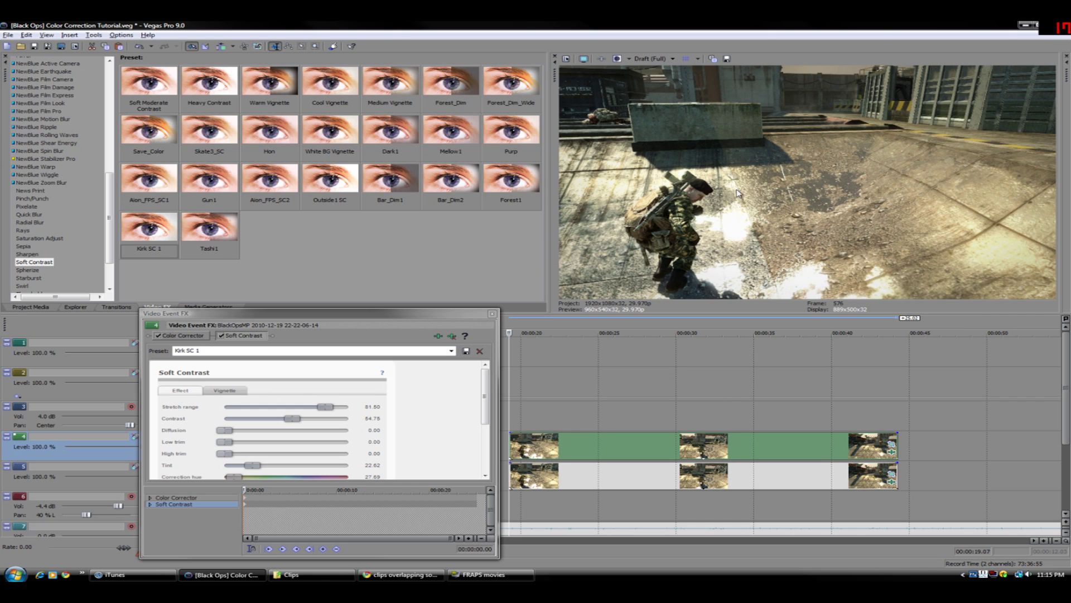
mouse_move(739, 194)
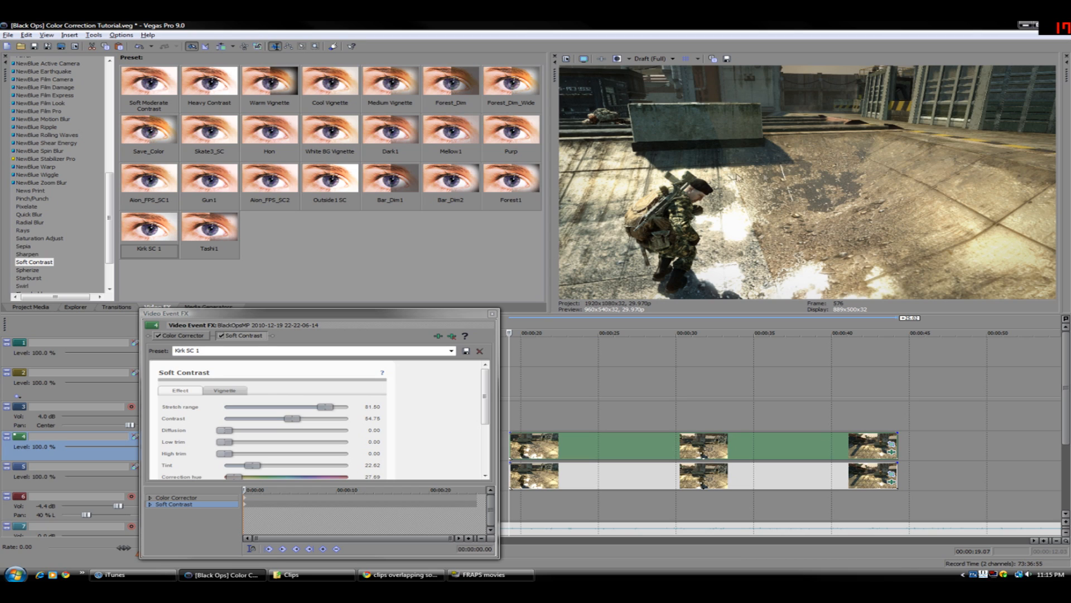
mouse_move(794, 181)
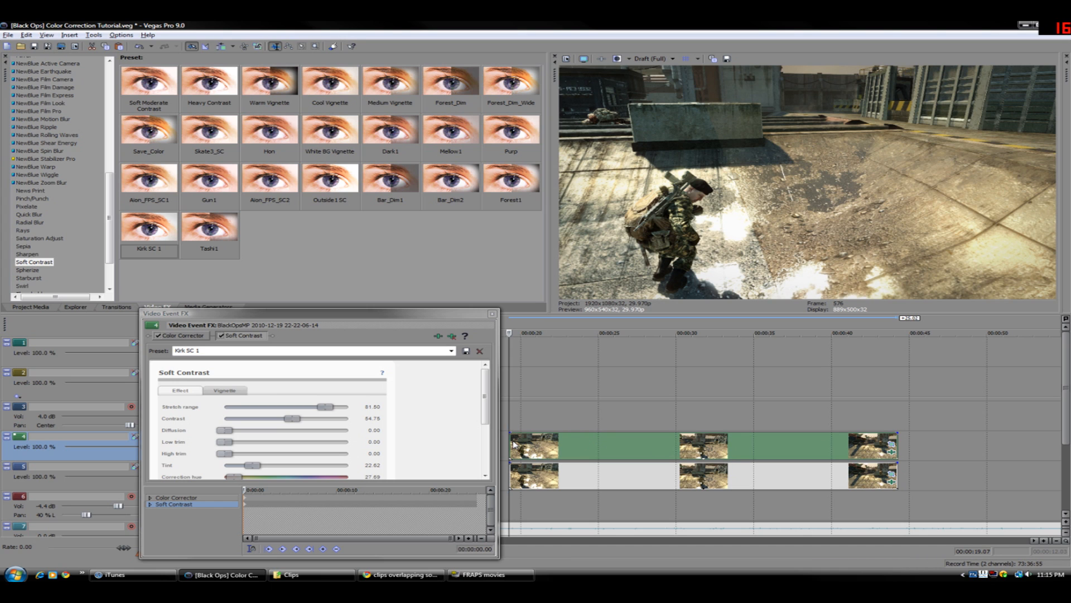
Close the effect settings and add a neutral Reset to None Color Corrector to the clip
left_click(478, 349)
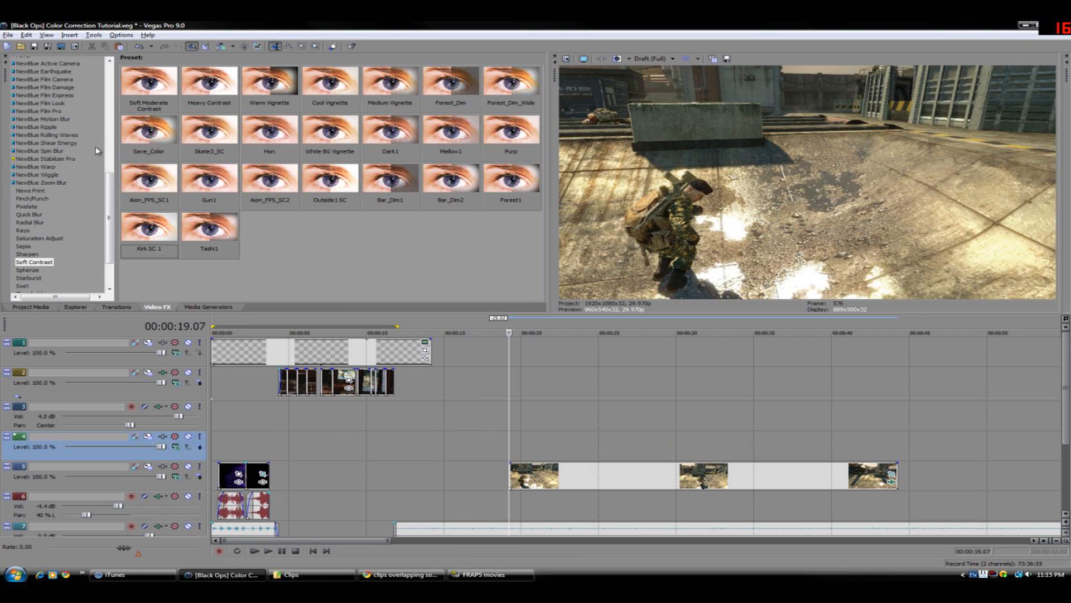
scroll("up", 3)
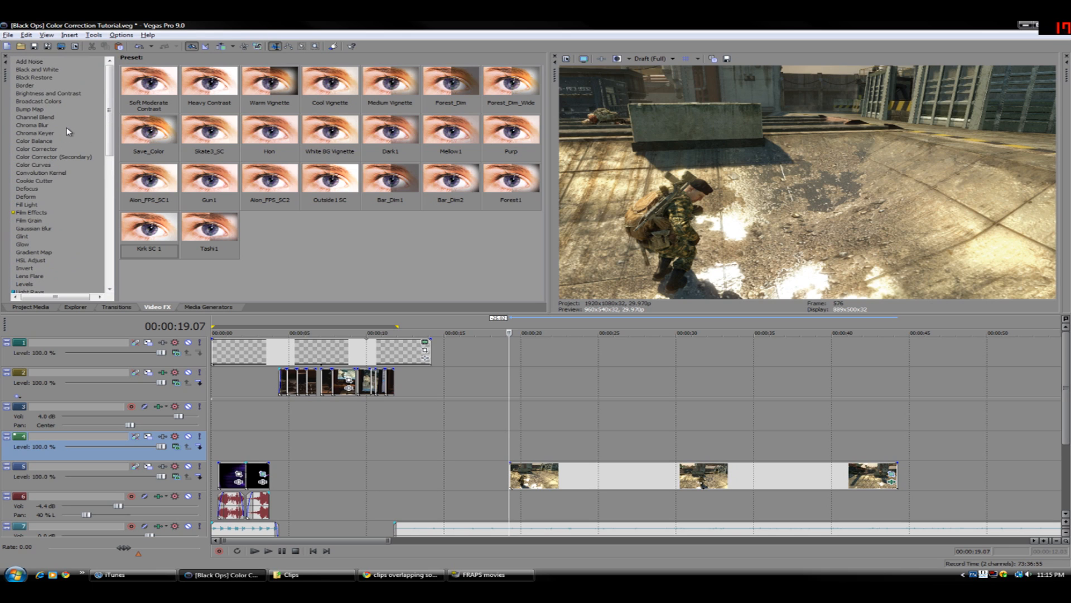
scroll("down", 3)
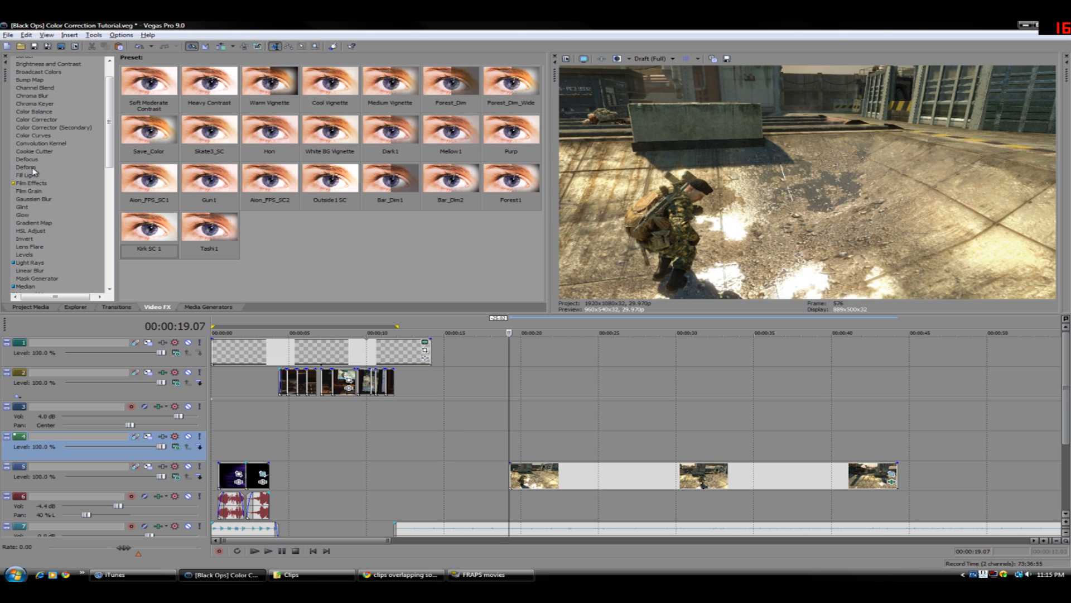
scroll("up", 3)
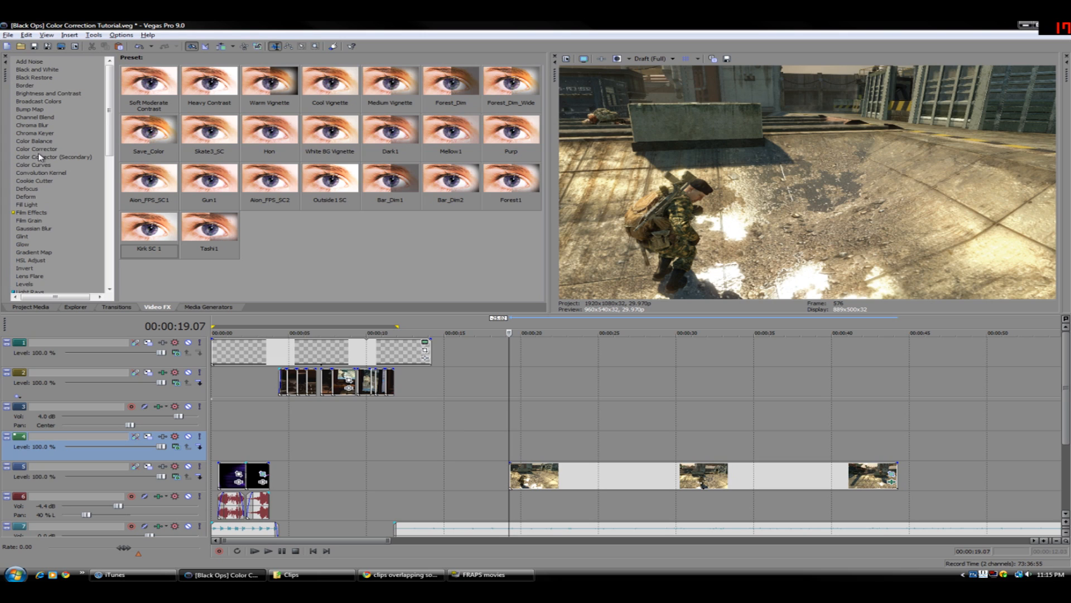
left_click(36, 149)
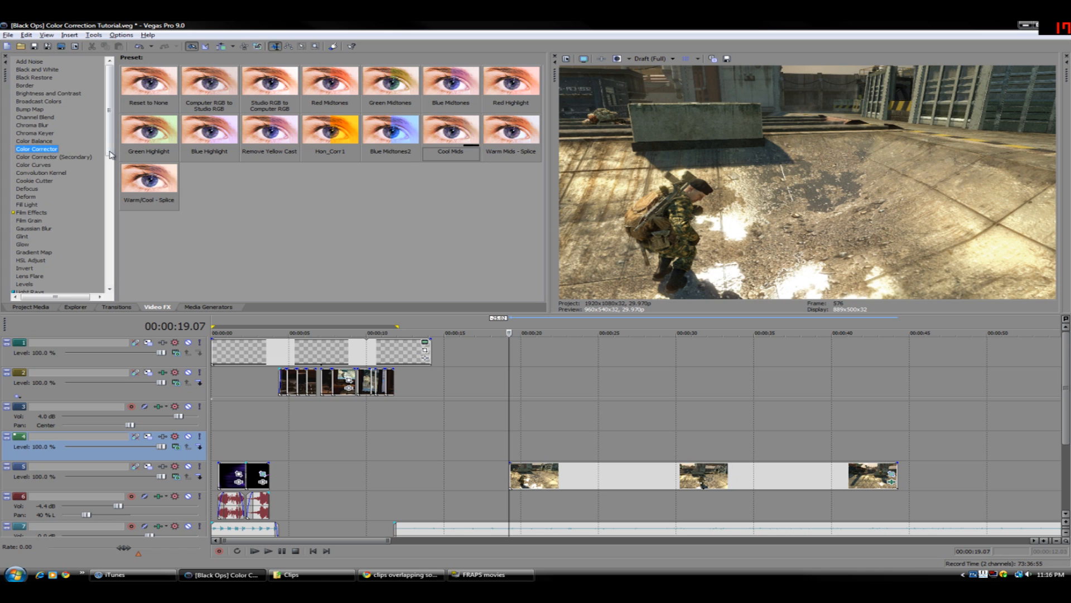
left_click(149, 82)
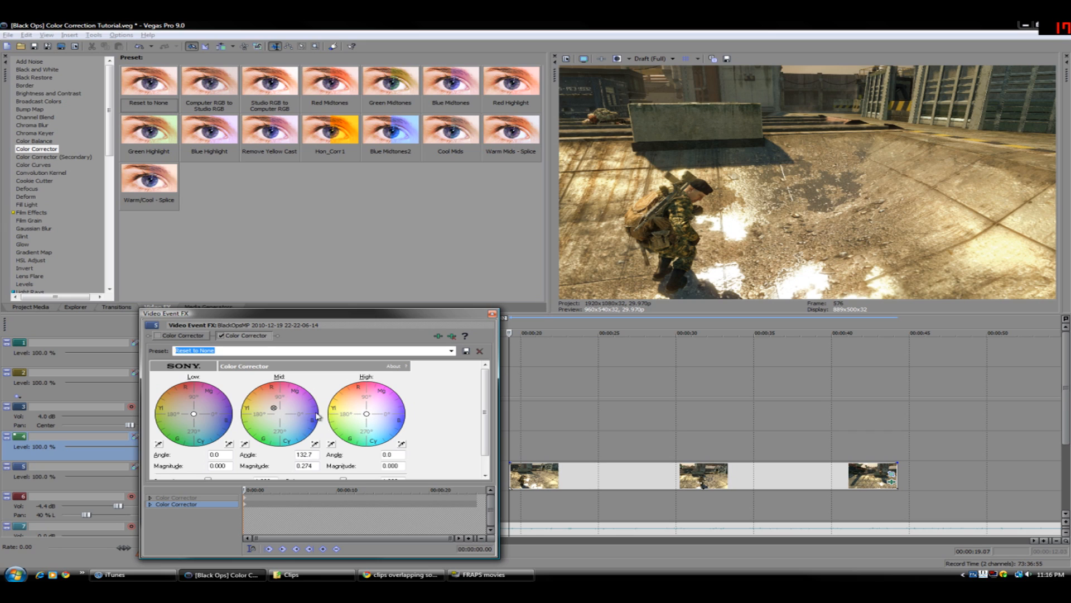
mouse_move(277, 414)
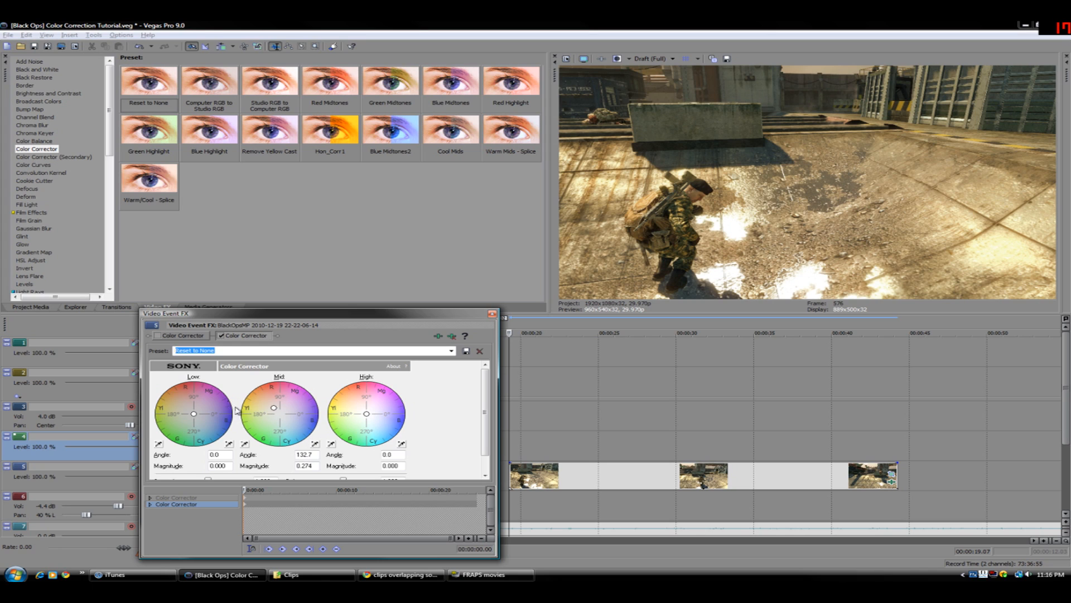
mouse_move(367, 417)
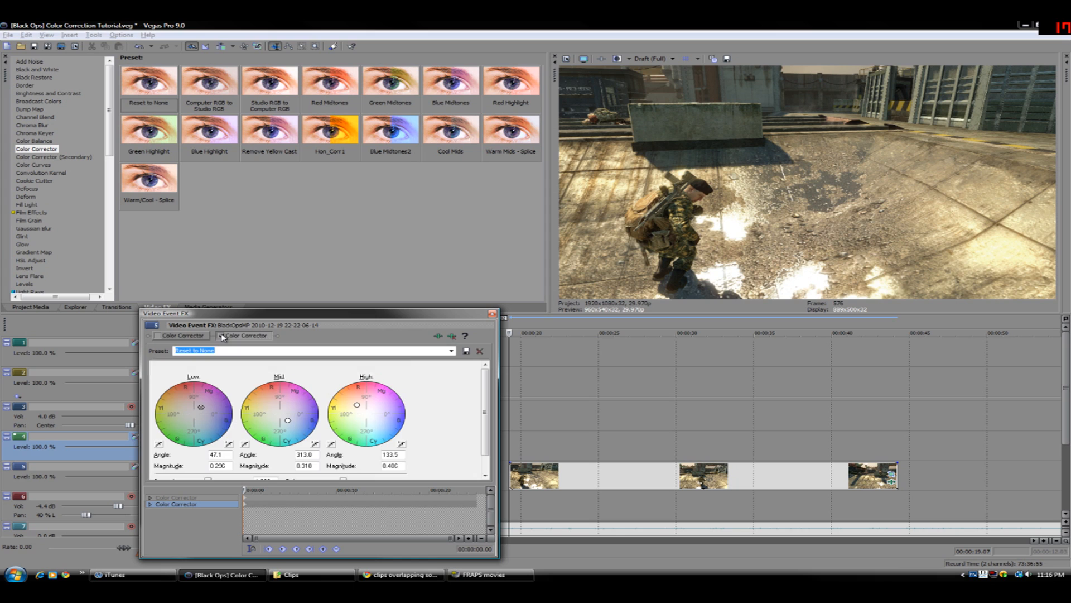
Remove the Color Corrector from the clip's effect chain via its right-click menu
left_click(244, 335)
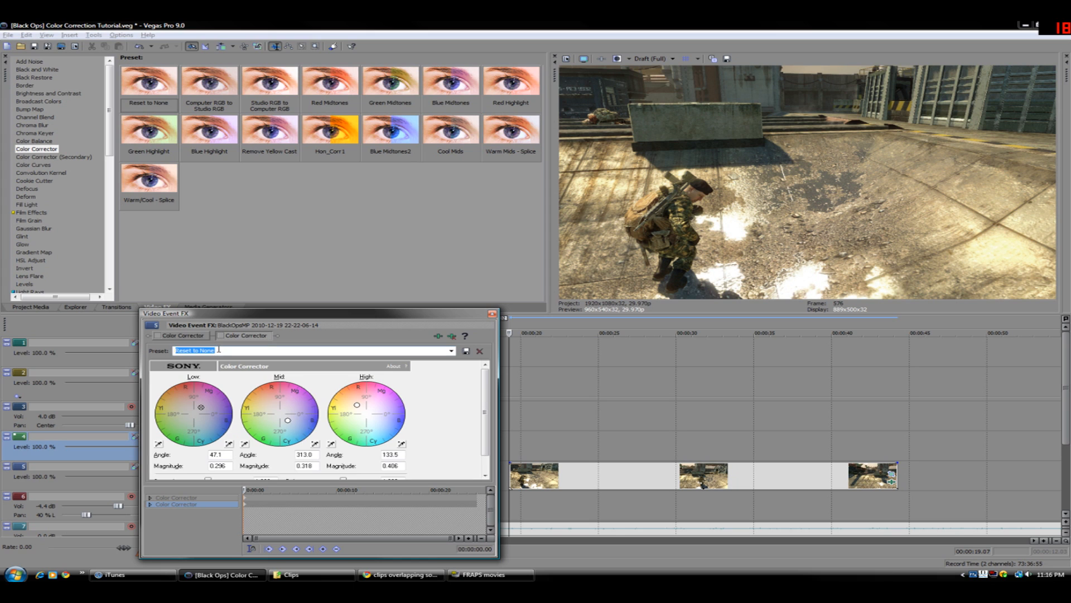
right_click(246, 336)
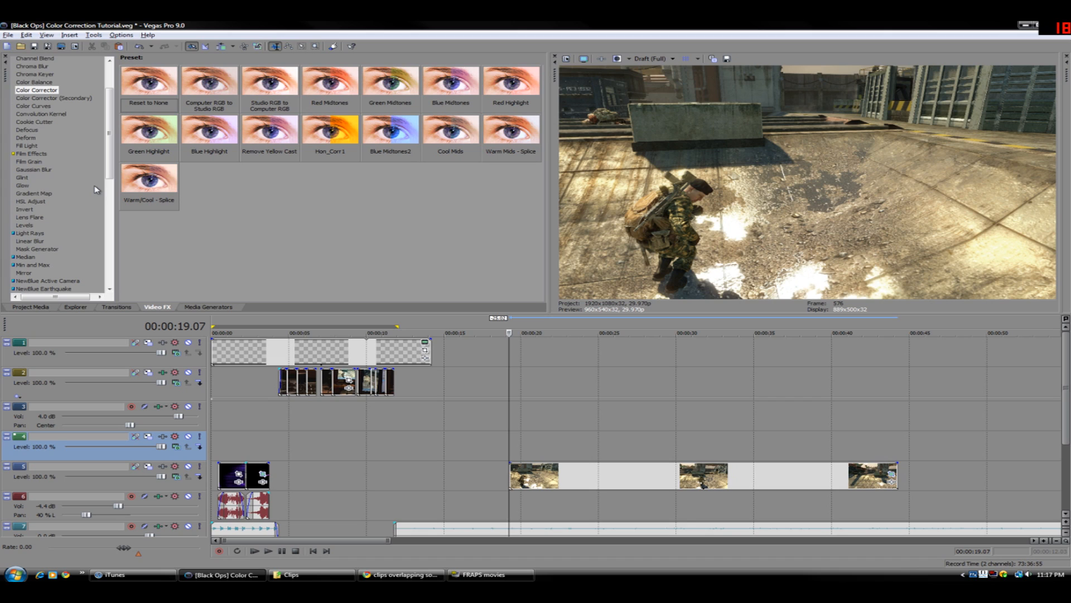
mouse_move(91, 187)
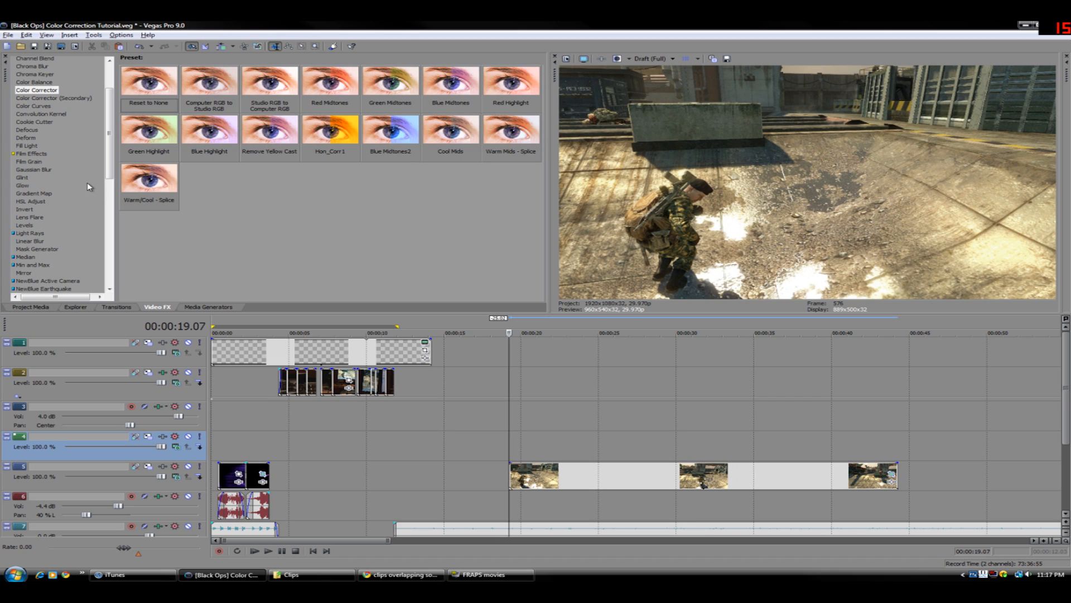
scroll("up", 3)
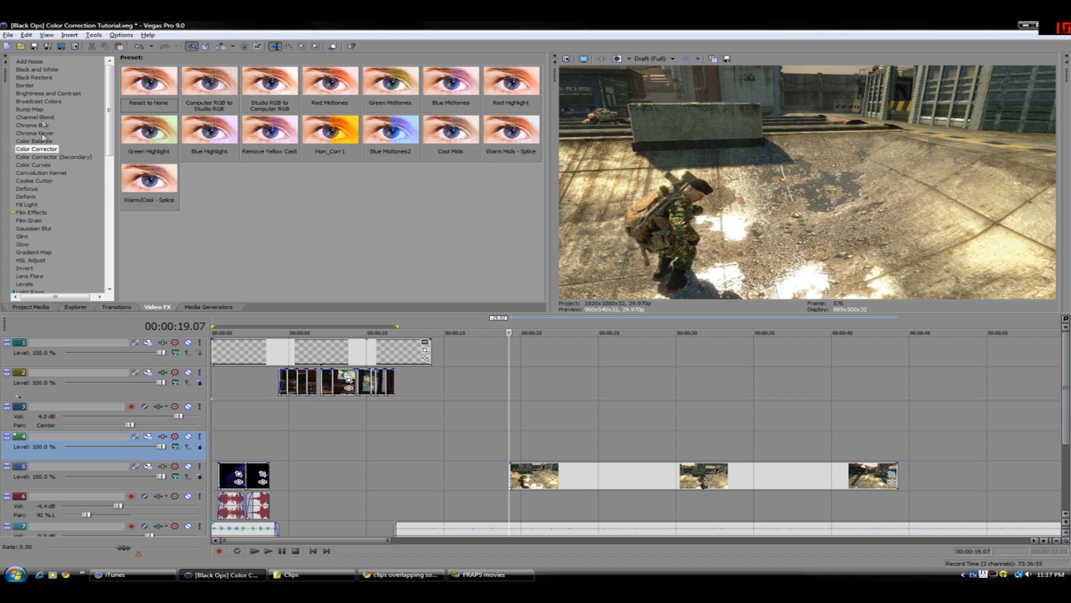
Apply the Kirk curves 1 Color Curves preset and view the Red channel curve
left_click(33, 164)
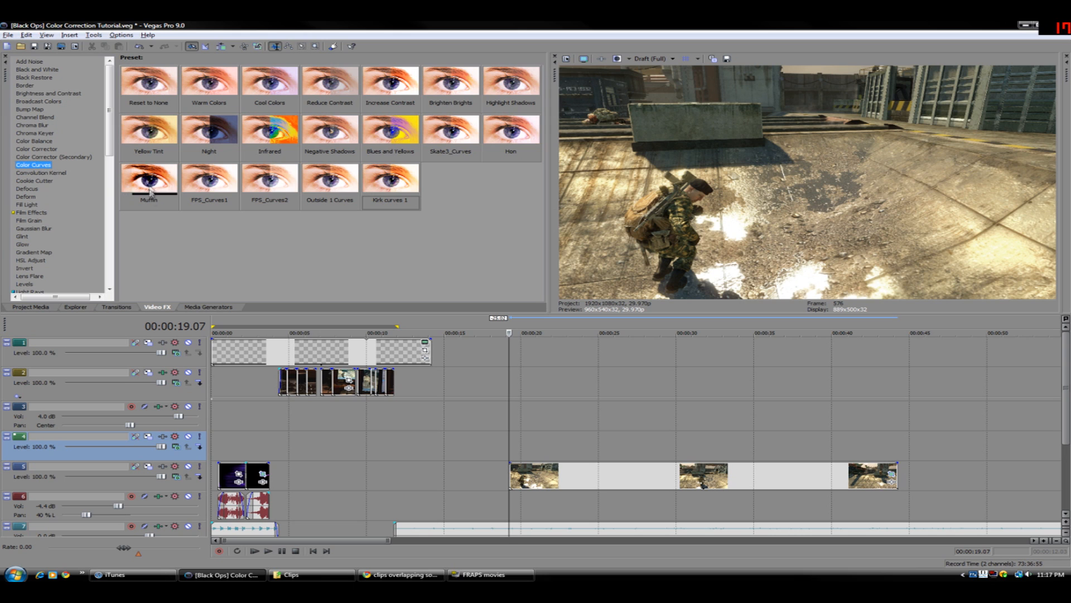
left_click(390, 179)
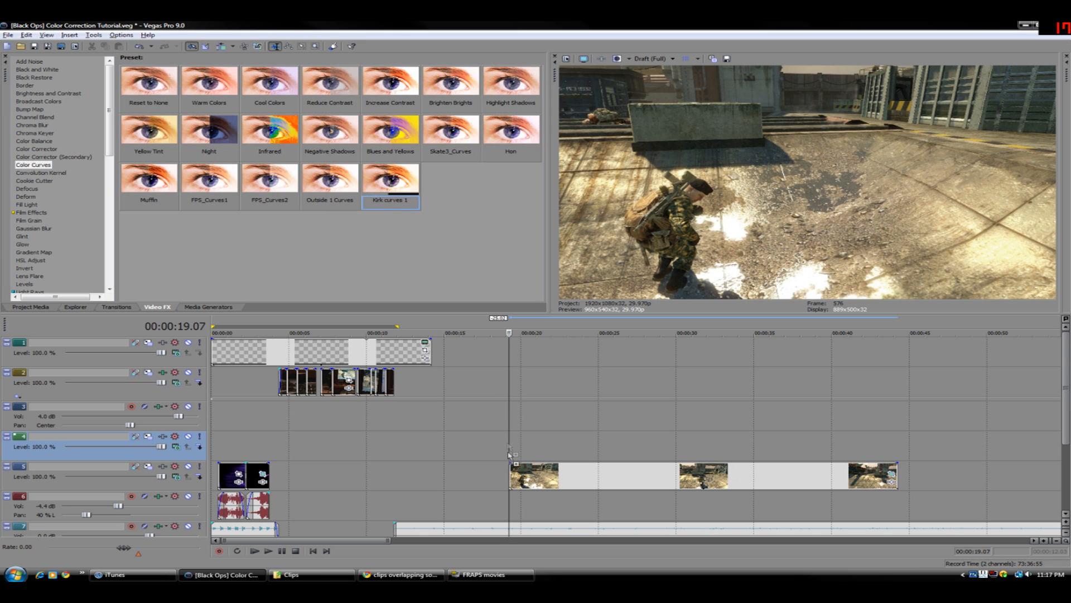
double_click(389, 177)
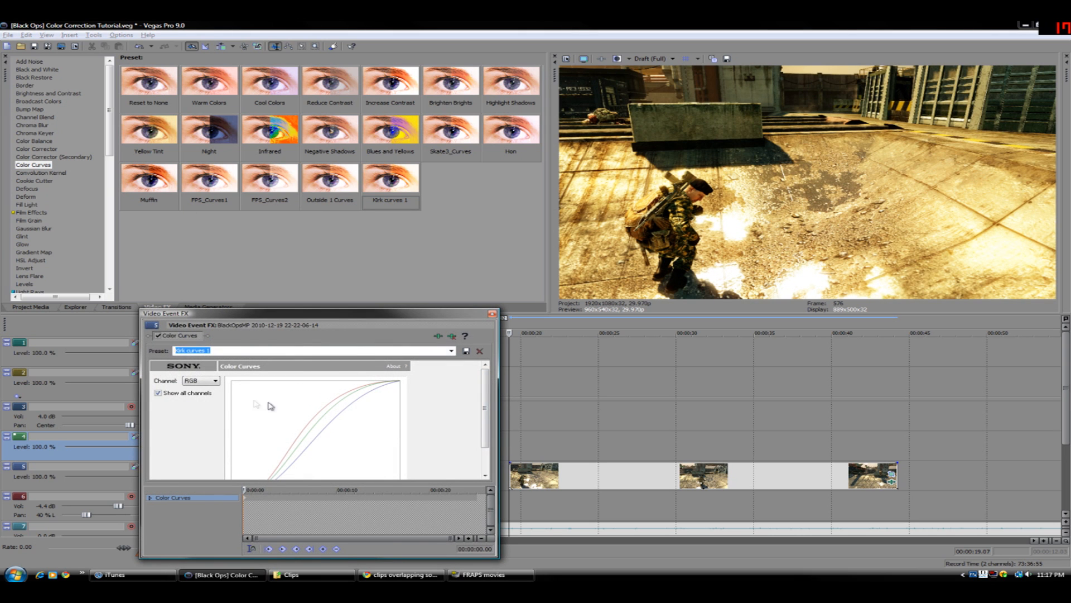
mouse_move(375, 423)
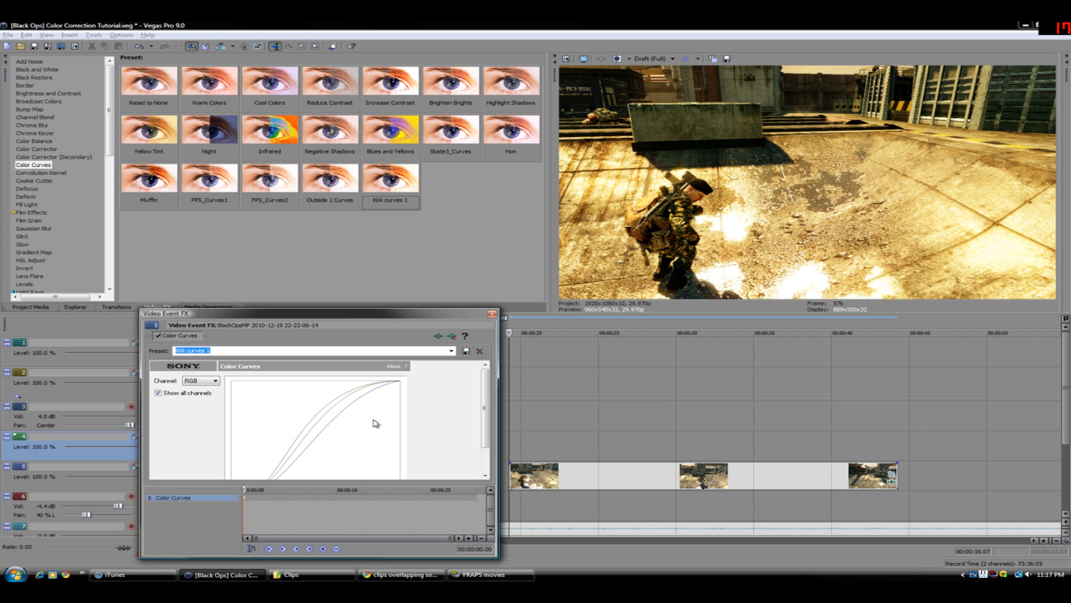
mouse_move(328, 399)
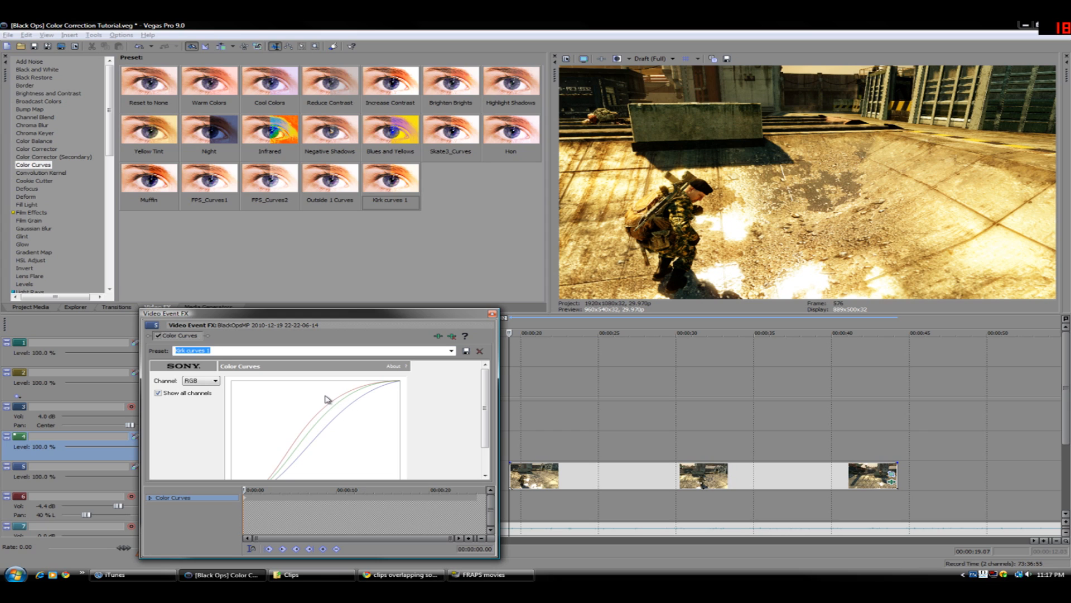
left_click(198, 381)
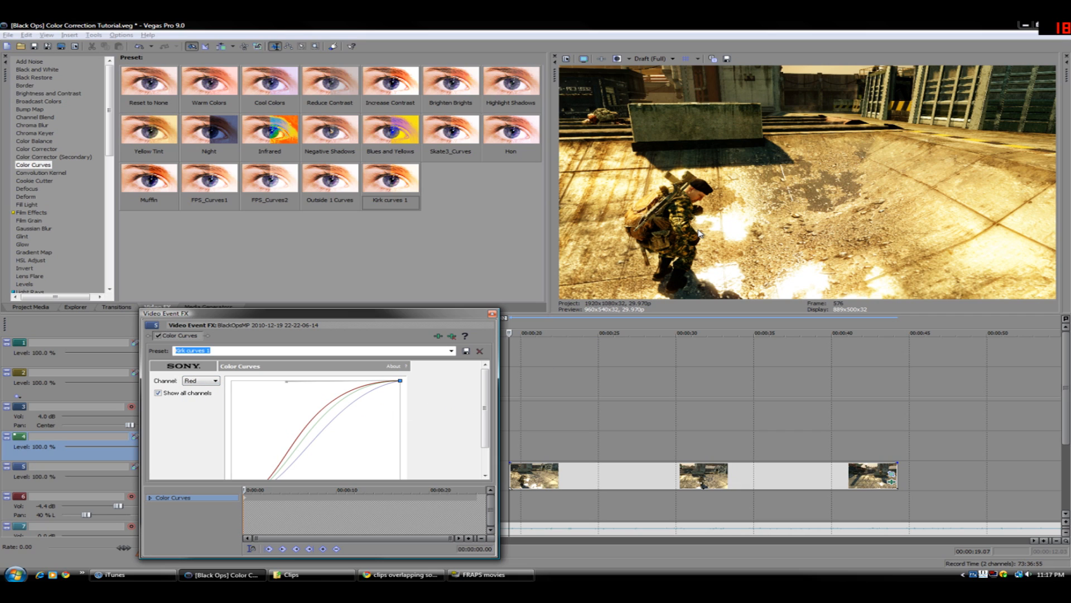
mouse_move(599, 261)
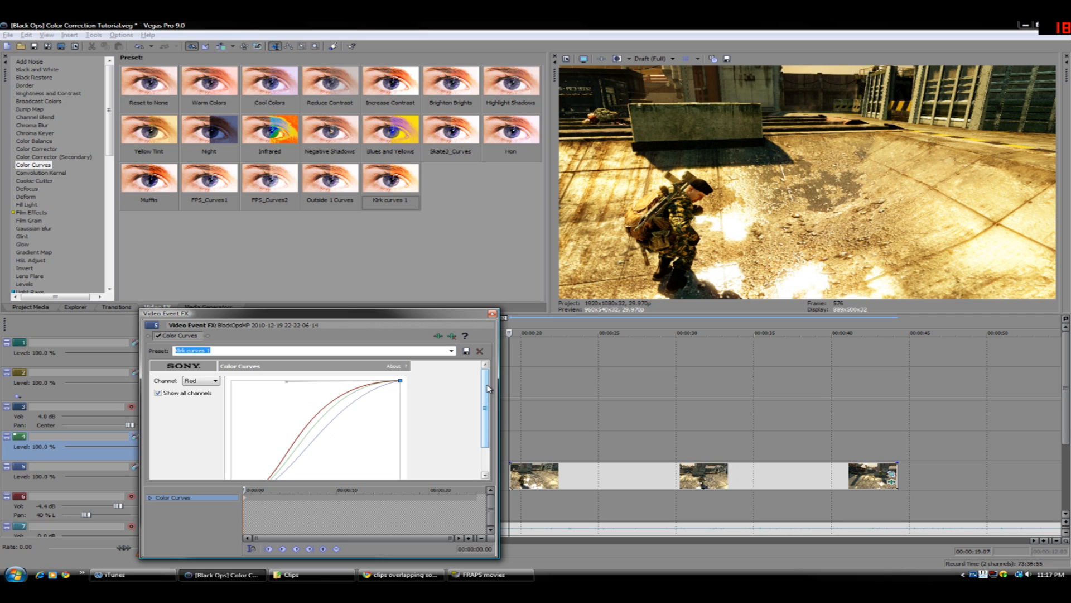
scroll("down", 3)
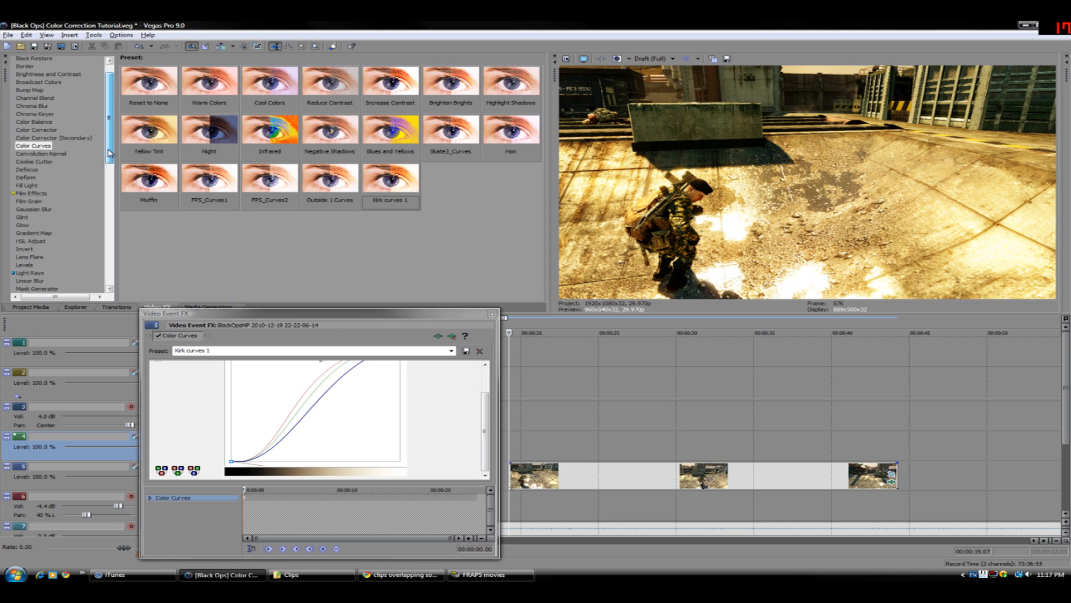
scroll("down", 3)
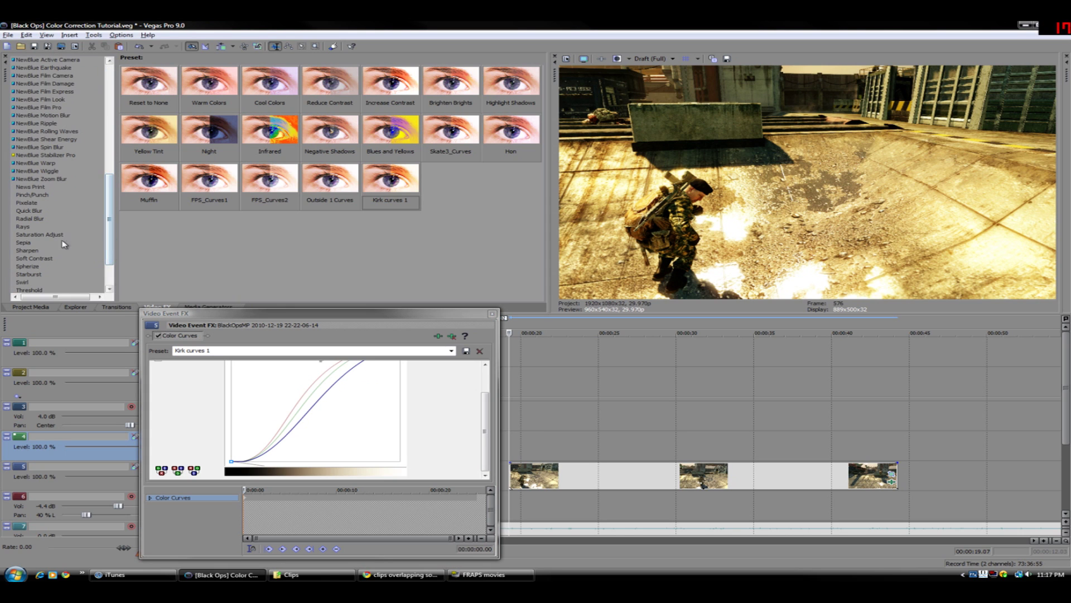
Add the Kirk sat 1 Saturation Adjust preset to the clip
left_click(39, 234)
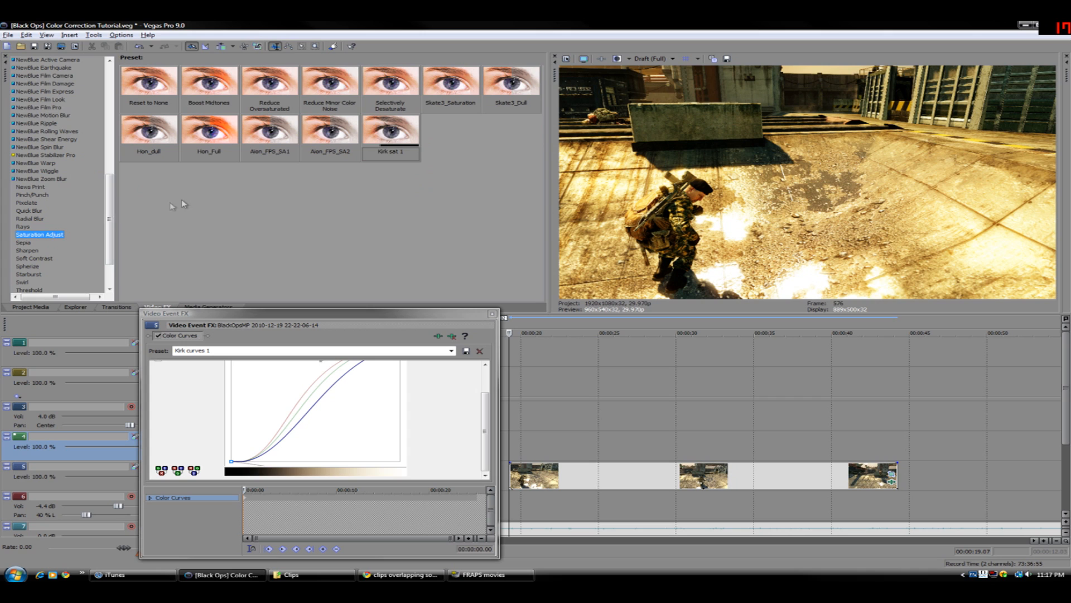
left_click(389, 129)
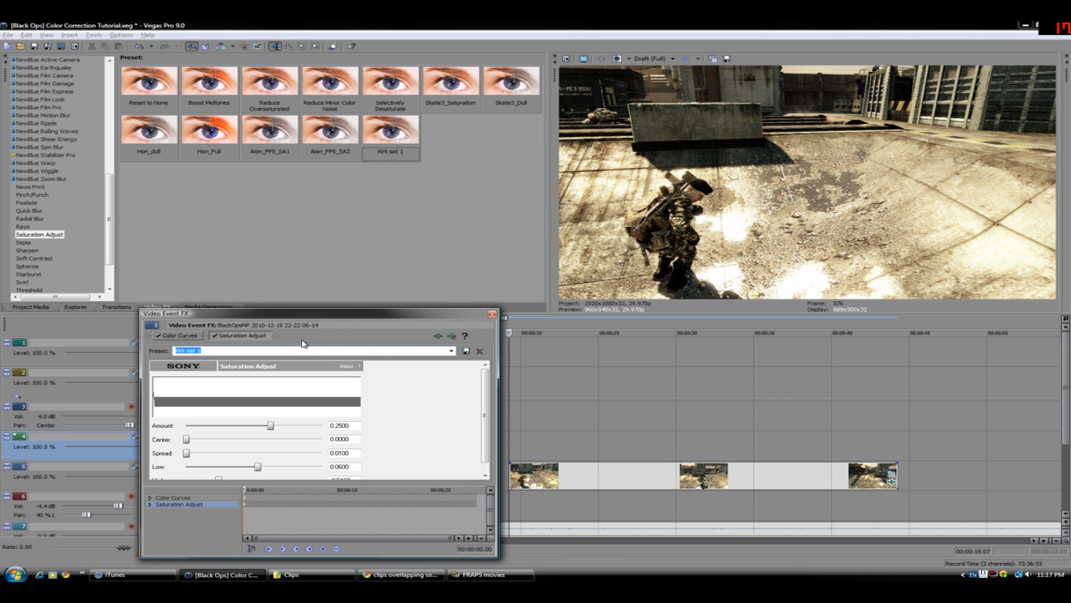
mouse_move(217, 340)
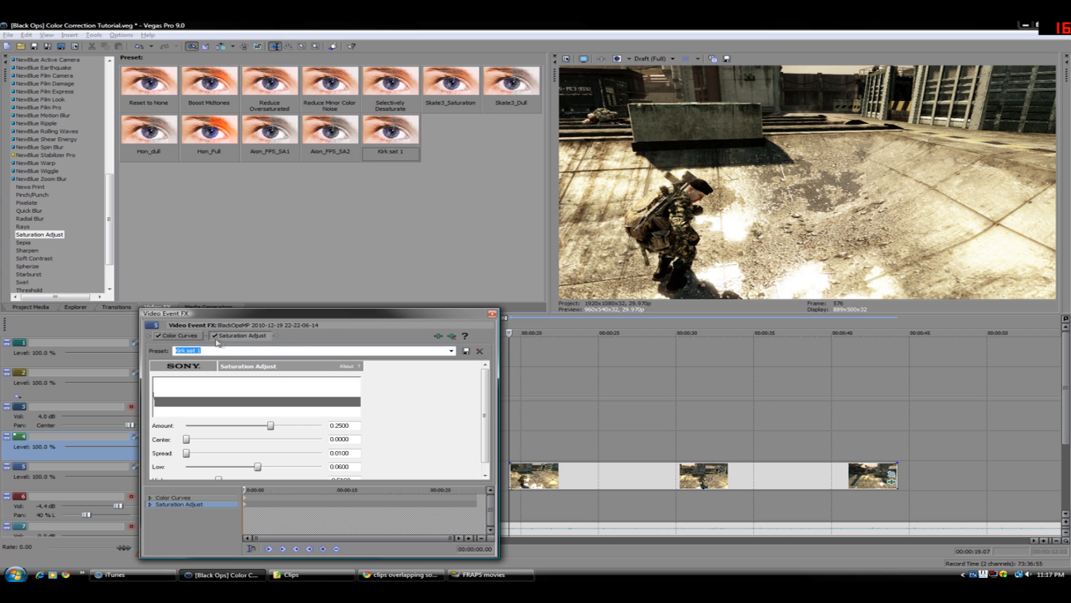
mouse_move(195, 341)
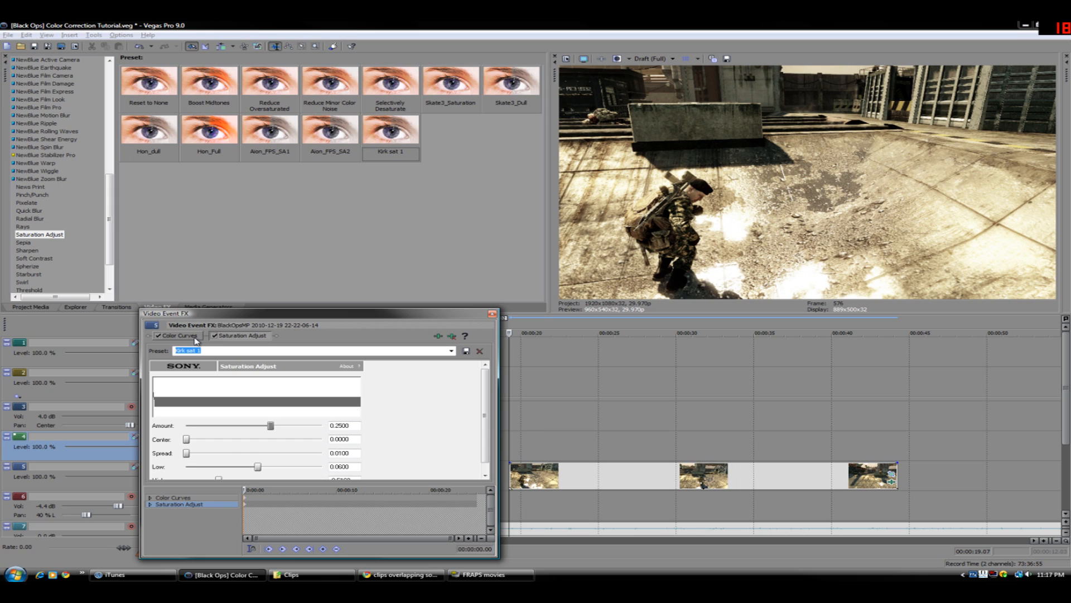
mouse_move(467, 414)
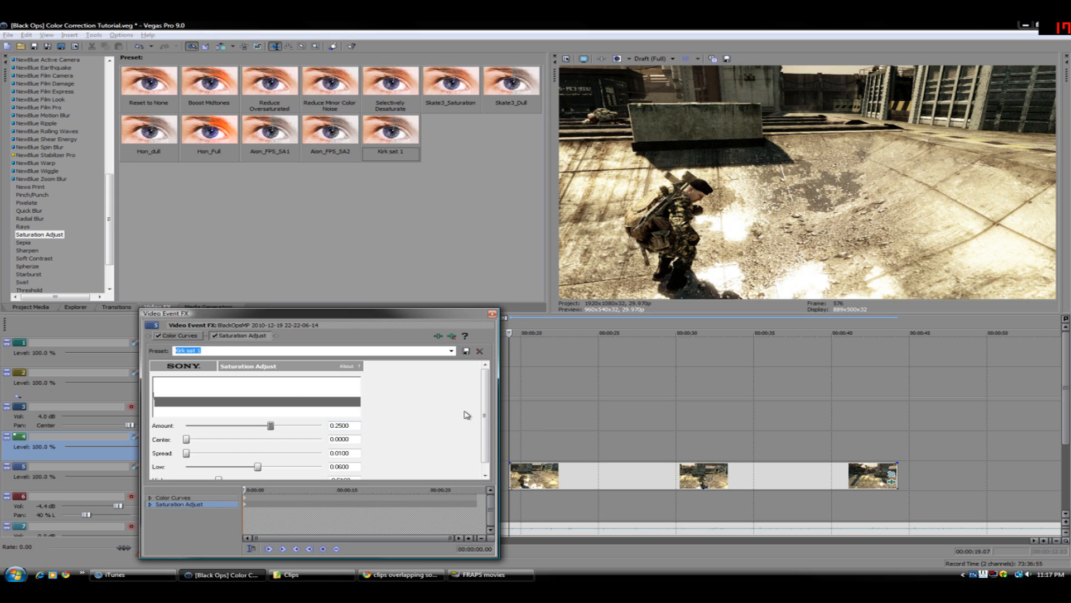
scroll("down", 3)
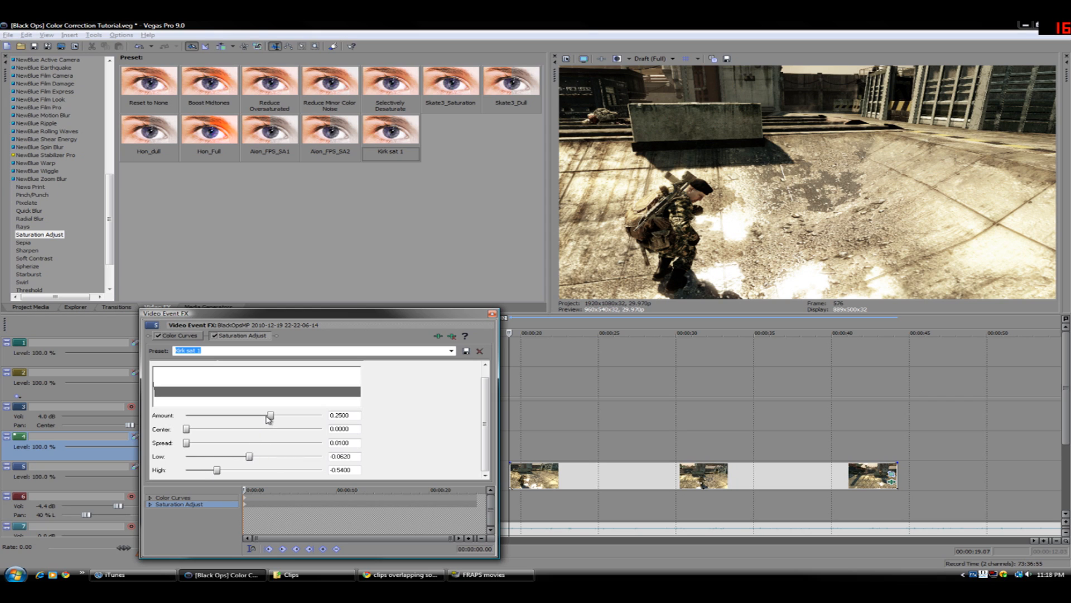
mouse_move(248, 341)
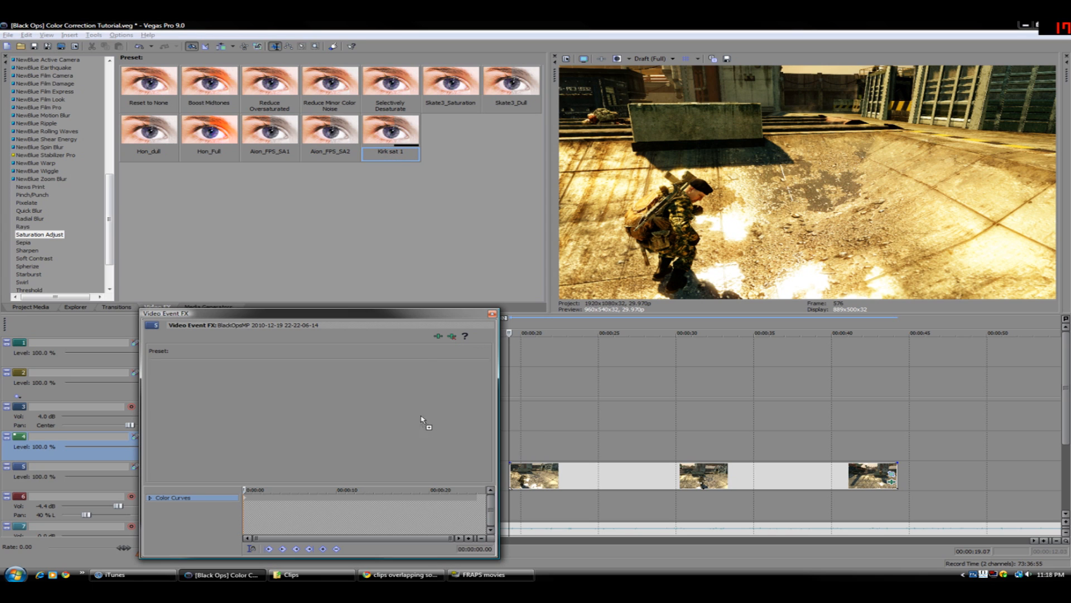
Reapply Kirk sat 1, then add Soft Contrast using the Cool Vignette preset
double_click(390, 130)
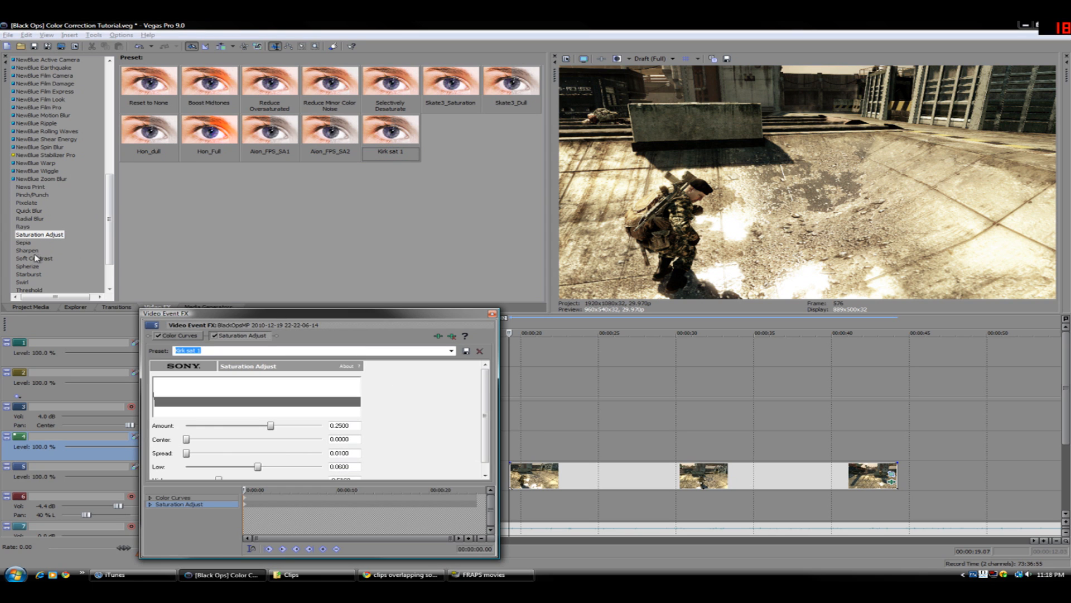
left_click(34, 258)
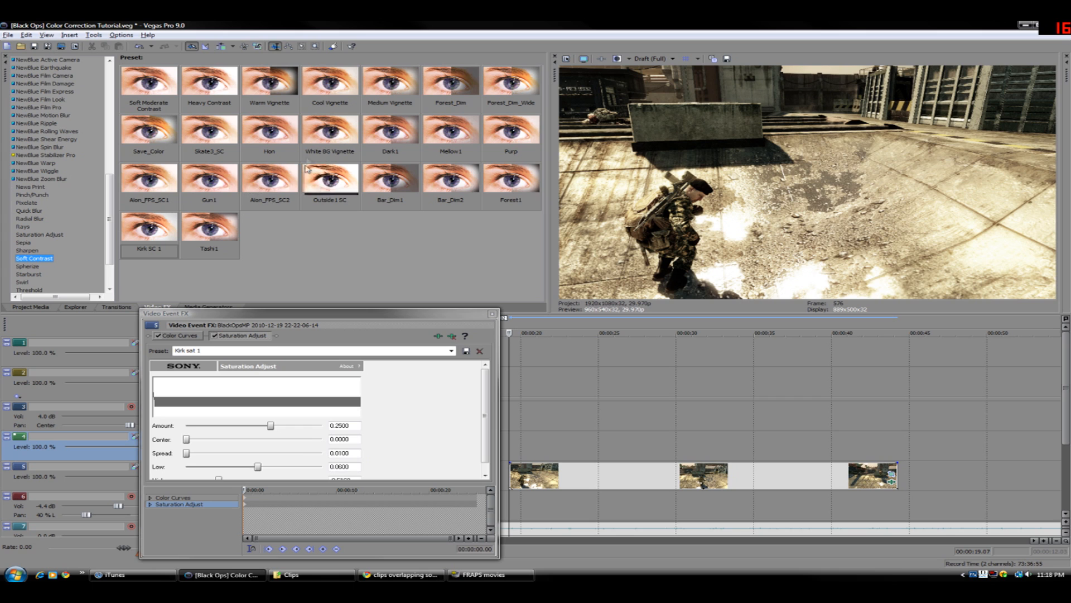
left_click(330, 82)
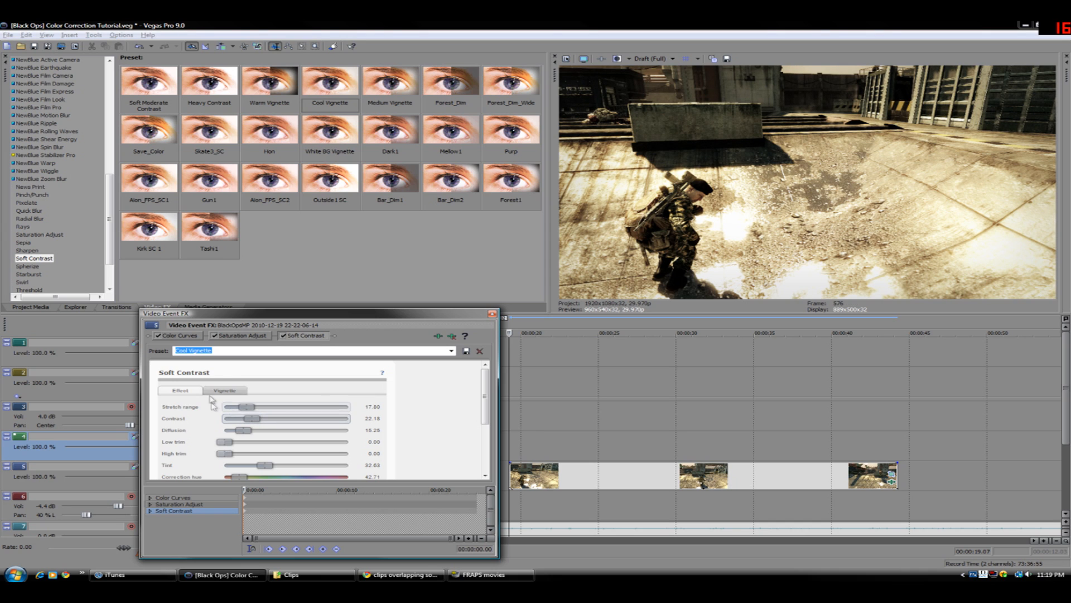
Show the Soft Contrast Vignette settings to review the edge darkening
left_click(224, 390)
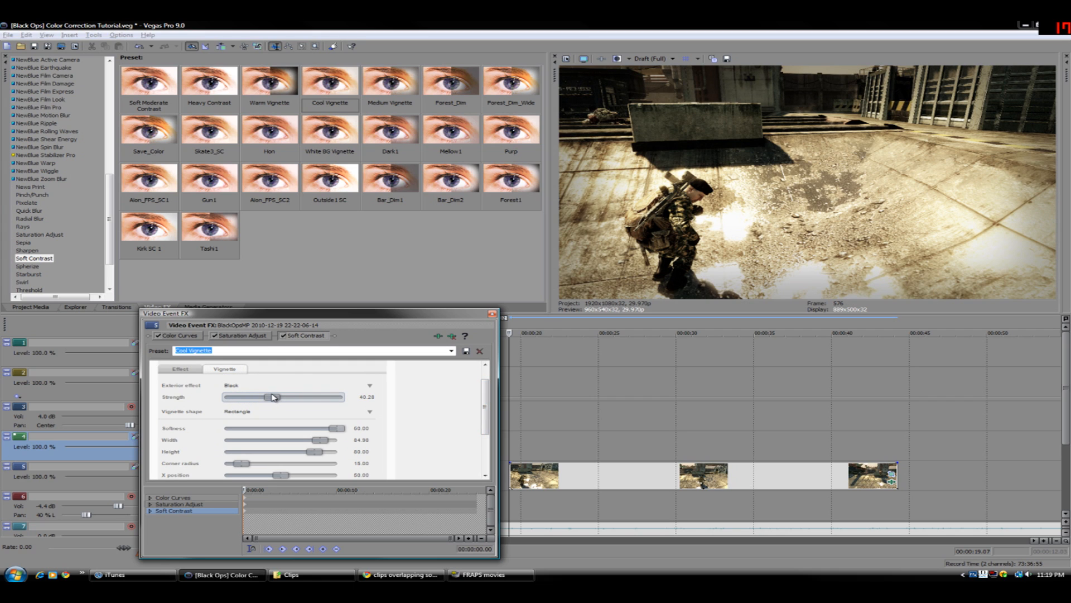
mouse_move(307, 401)
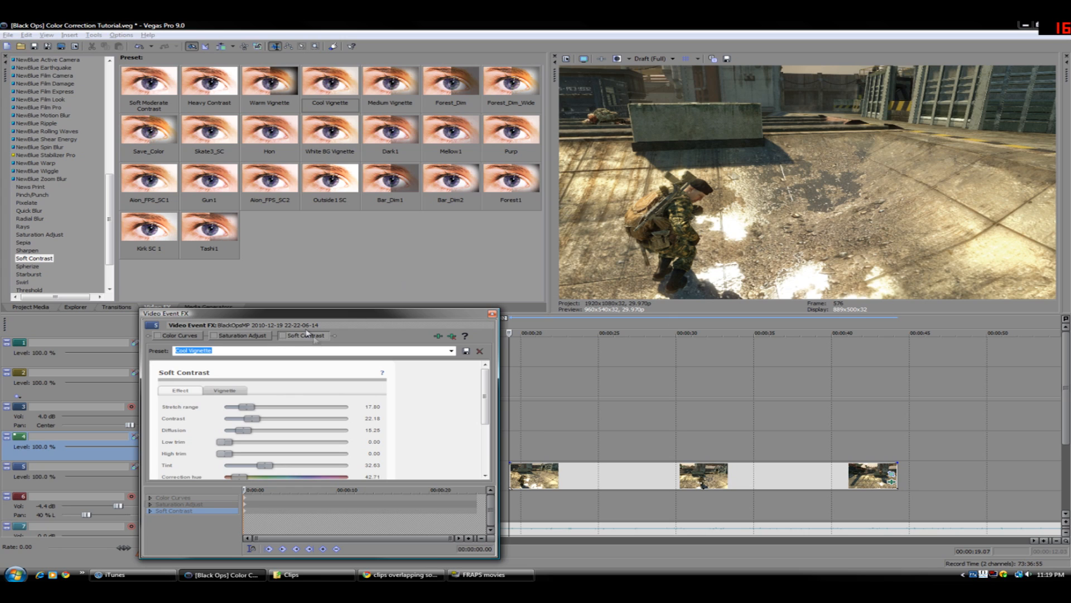
mouse_move(283, 338)
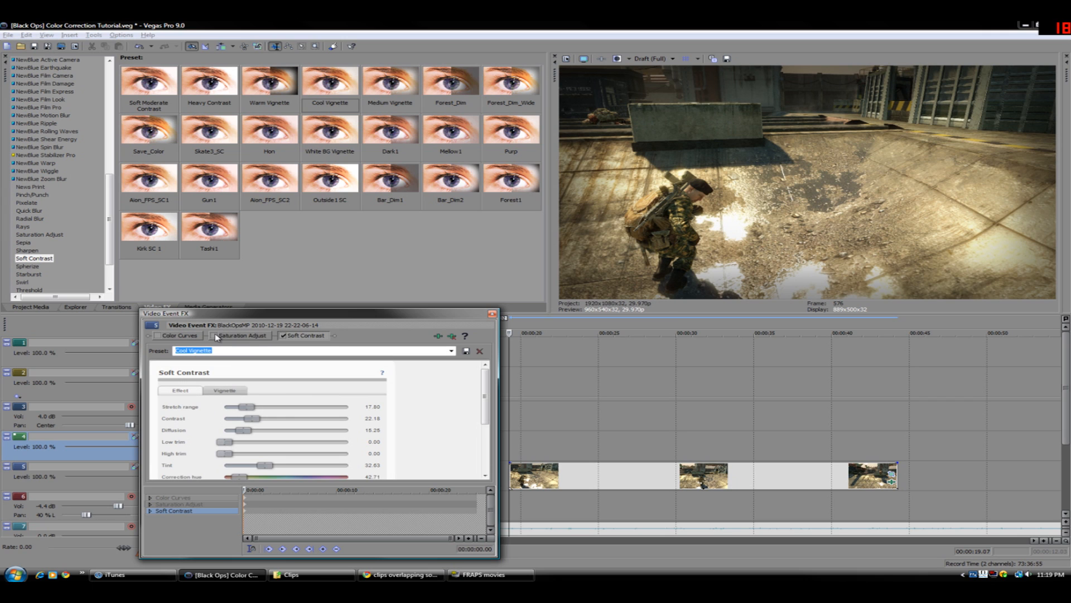
Re-enable Saturation Adjust and Color Curves in the clip's FX chain
left_click(213, 336)
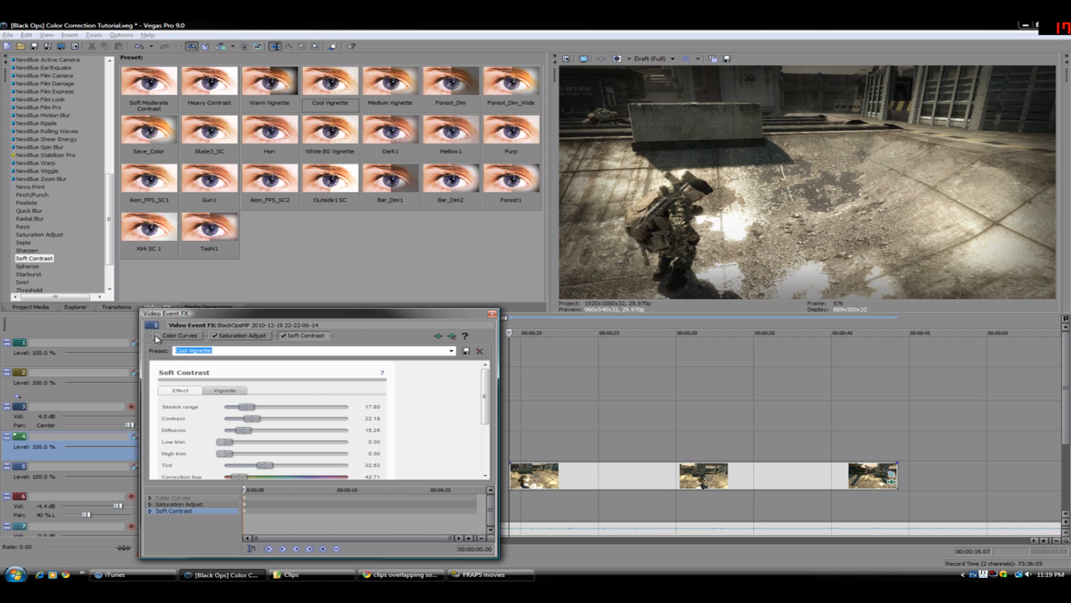
left_click(158, 335)
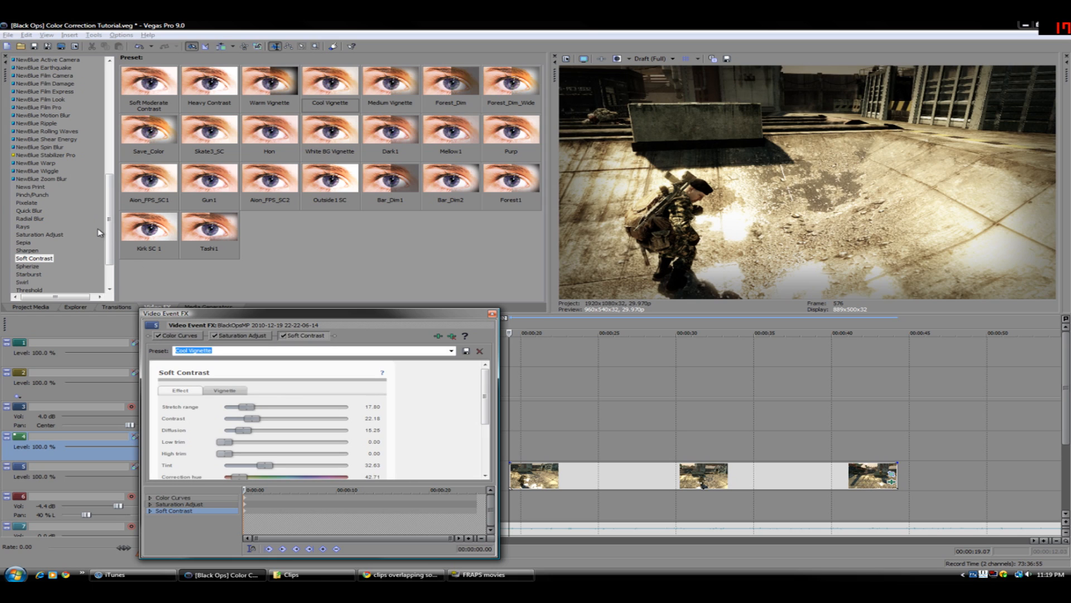
scroll("up", 3)
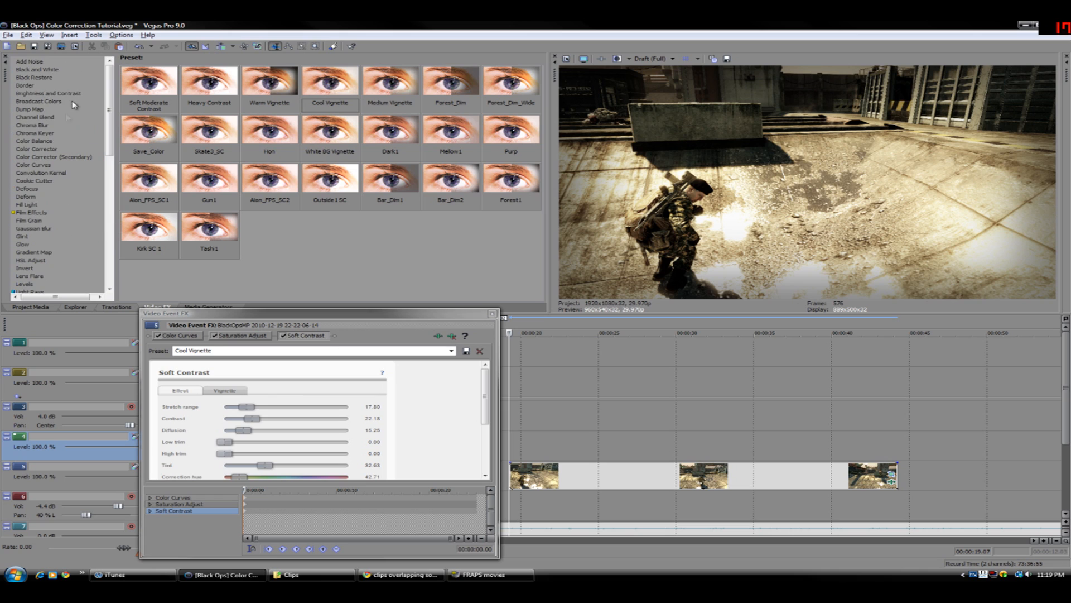
mouse_move(40, 144)
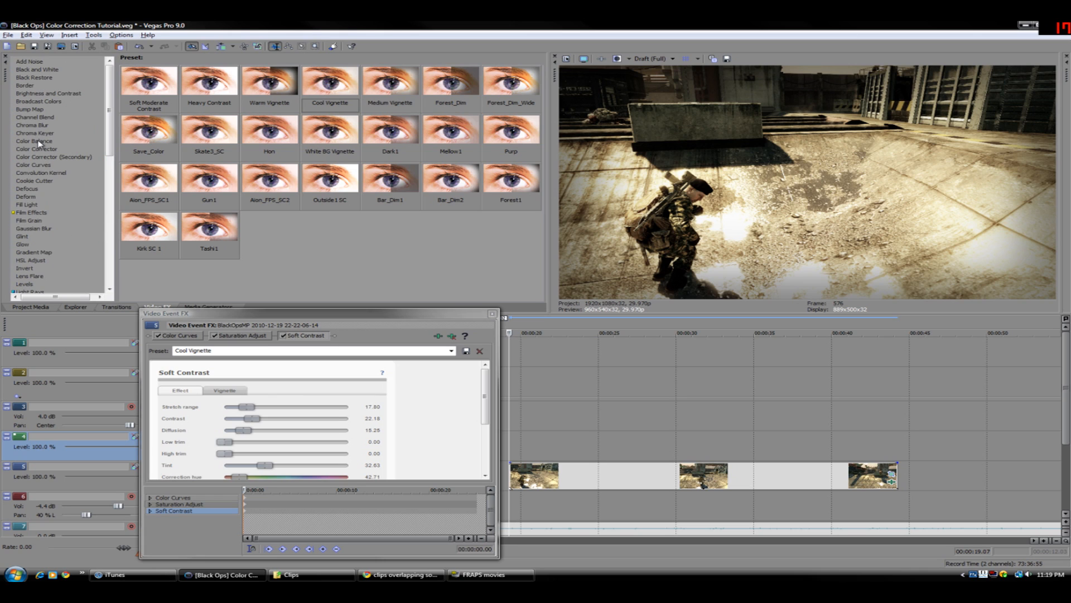
mouse_move(42, 164)
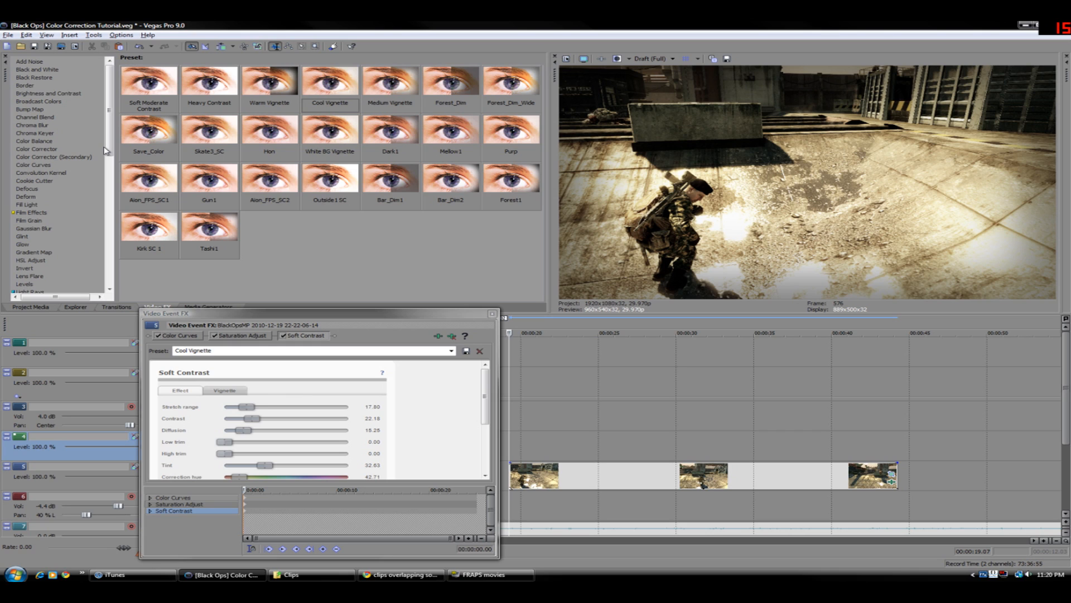
mouse_move(495, 92)
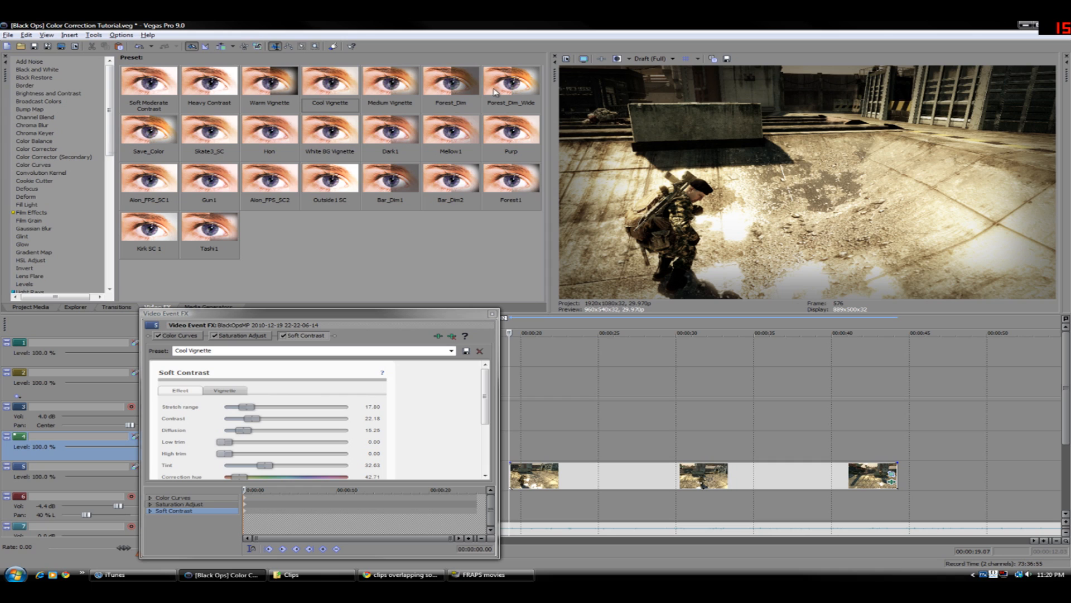
mouse_move(874, 185)
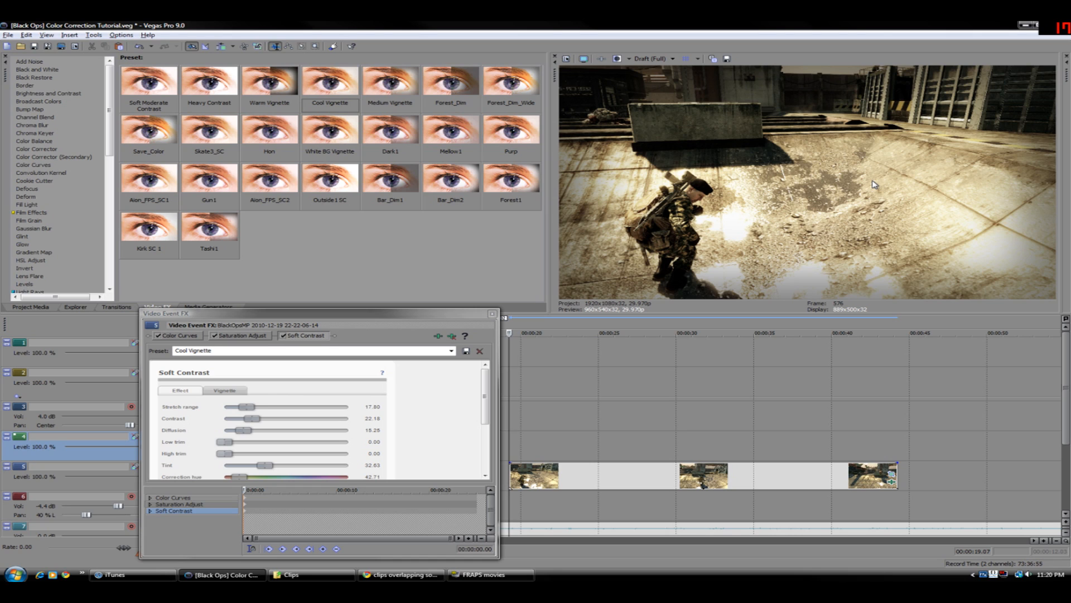
mouse_move(594, 164)
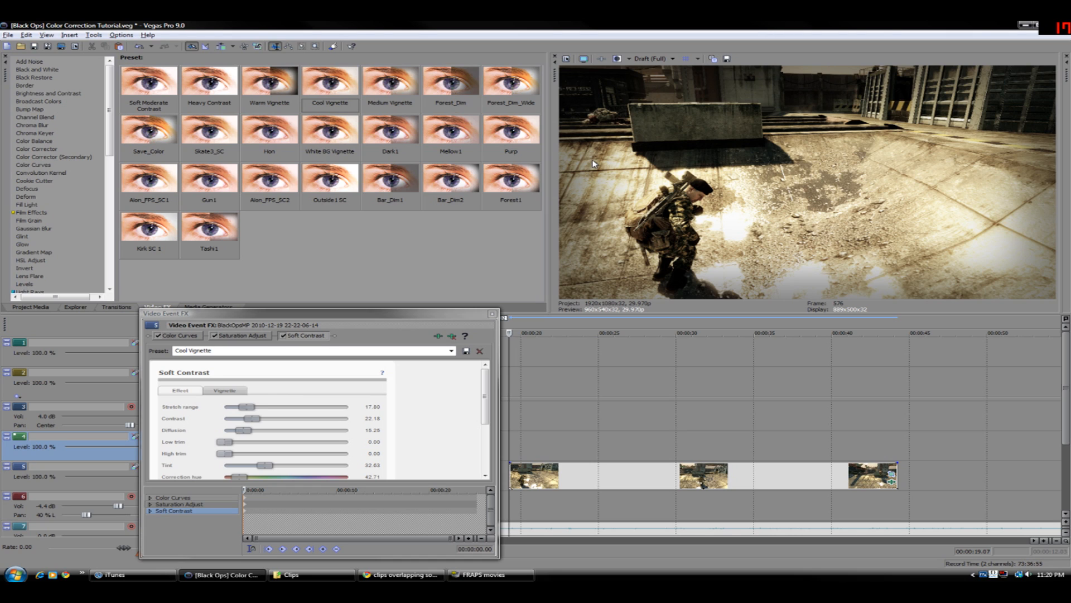
mouse_move(476, 320)
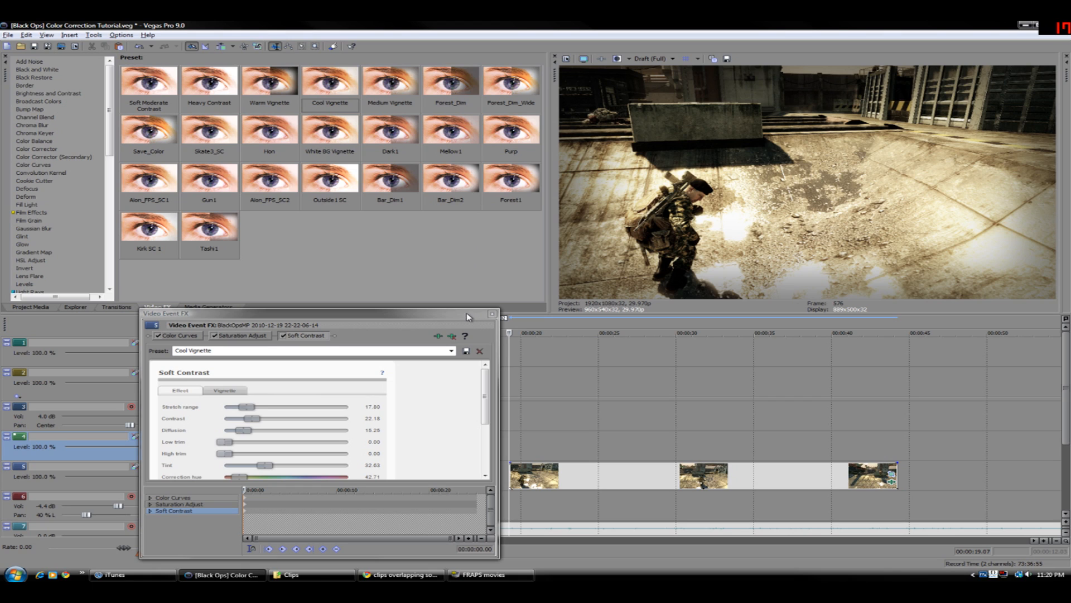
mouse_move(492, 319)
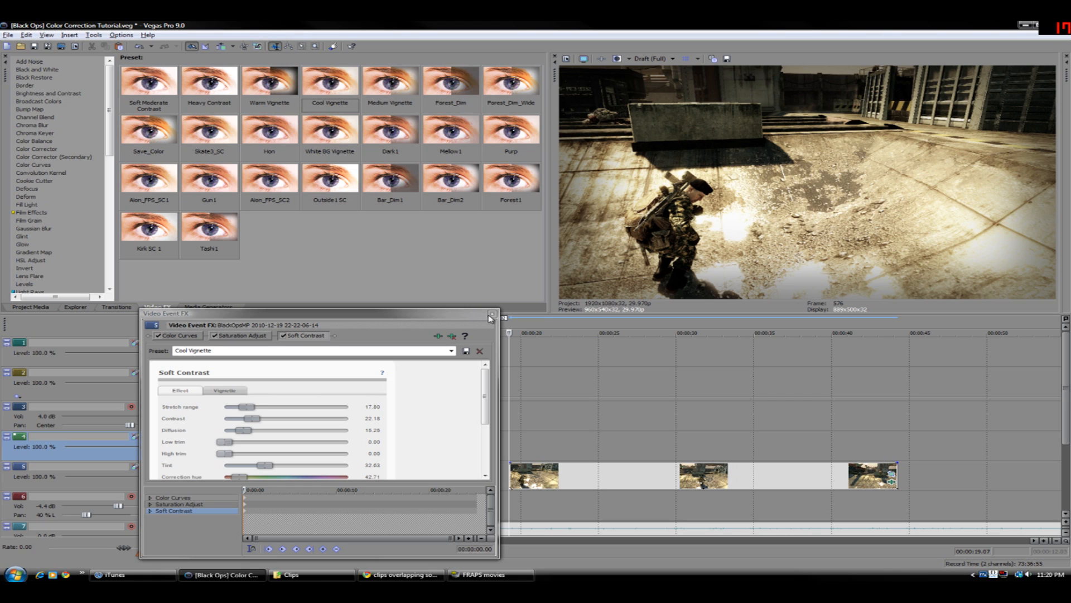
mouse_move(490, 315)
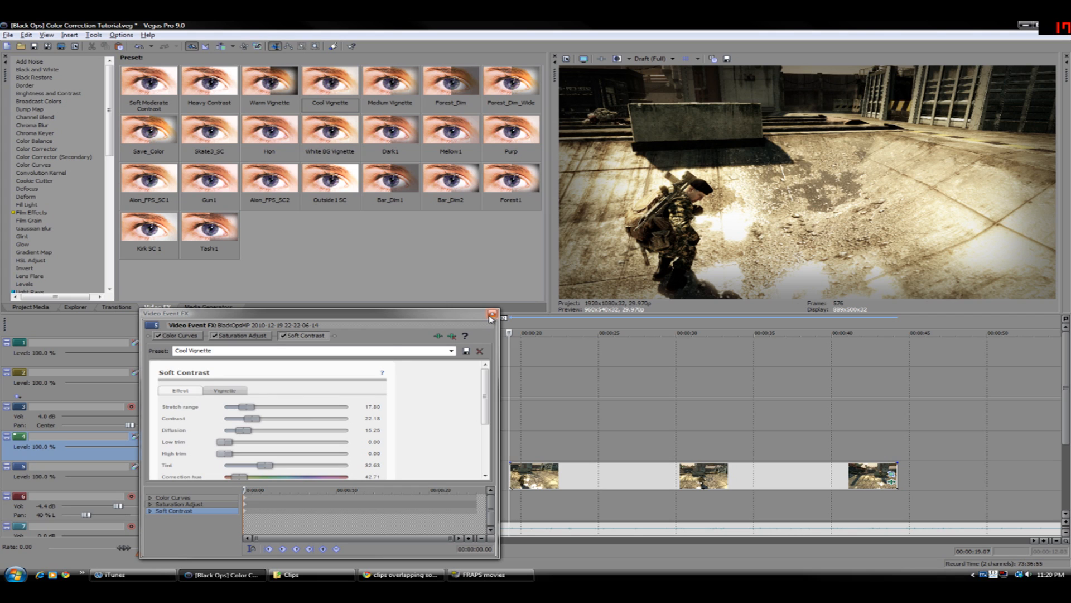
mouse_move(490, 315)
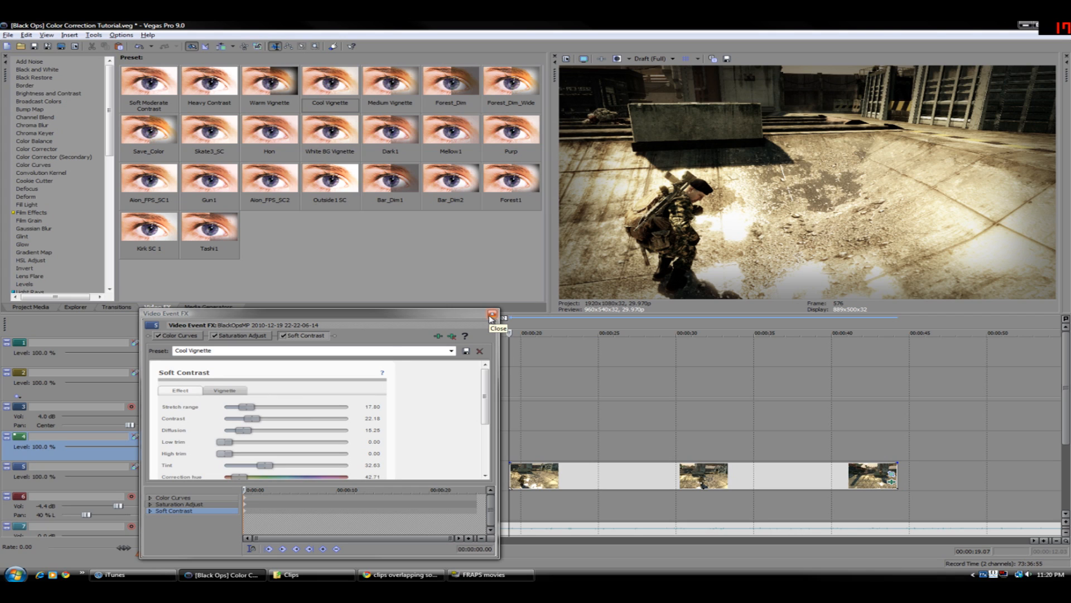